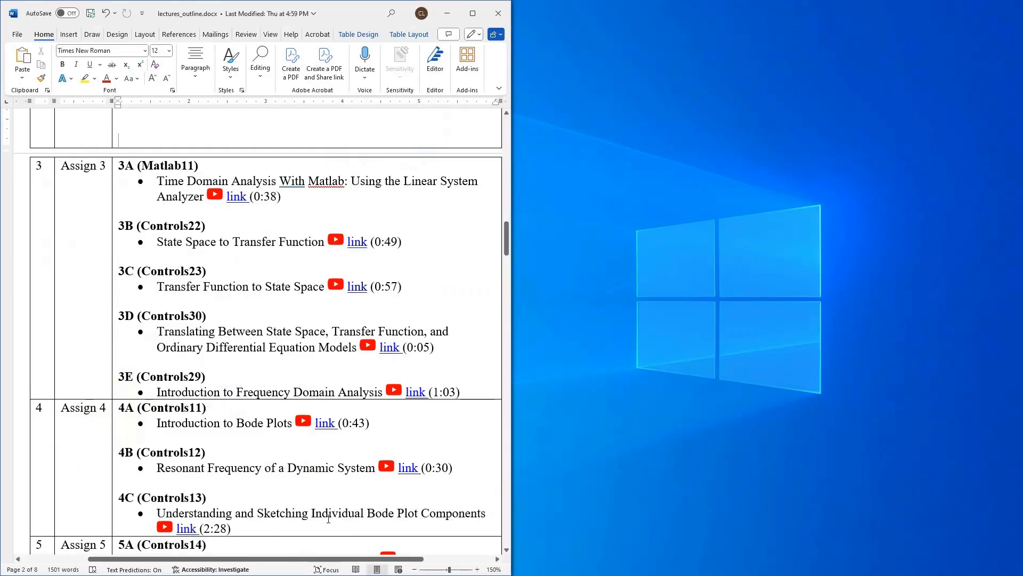
Point out the 3E frequency domain lecture entry and launch hw04.nb from the Week 4 folder
{"action": "left_click_drag", "start_coordinate": [118, 407], "coordinate": [231, 527]}
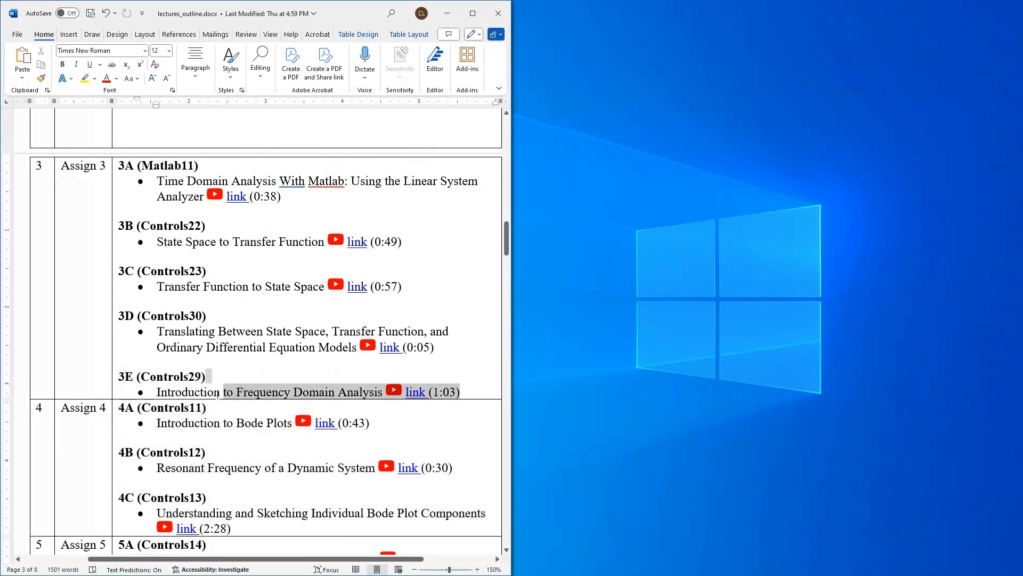
{"action": "double_click", "coordinate": [189, 391]}
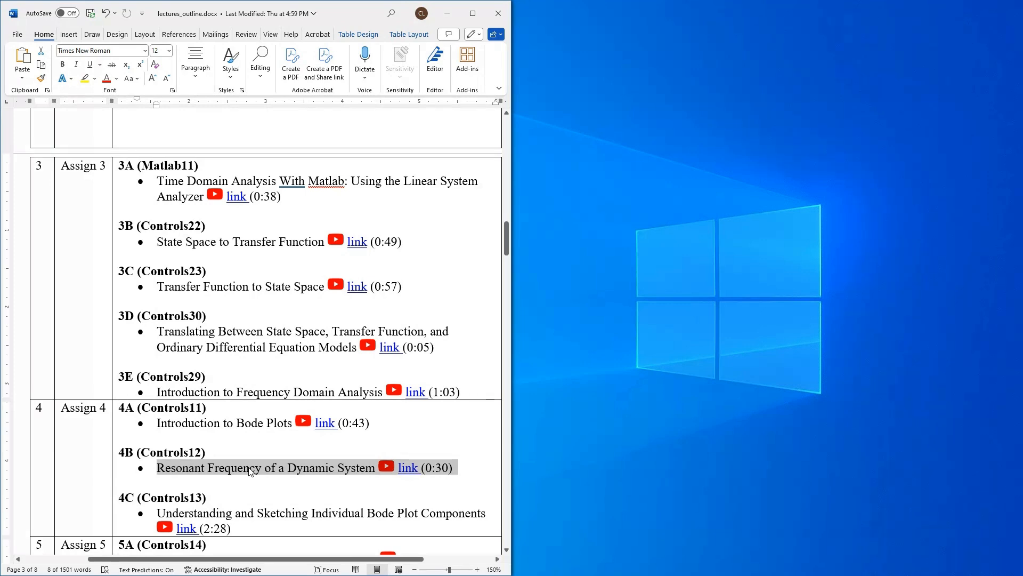
{"action": "mouse_move", "coordinate": [324, 467]}
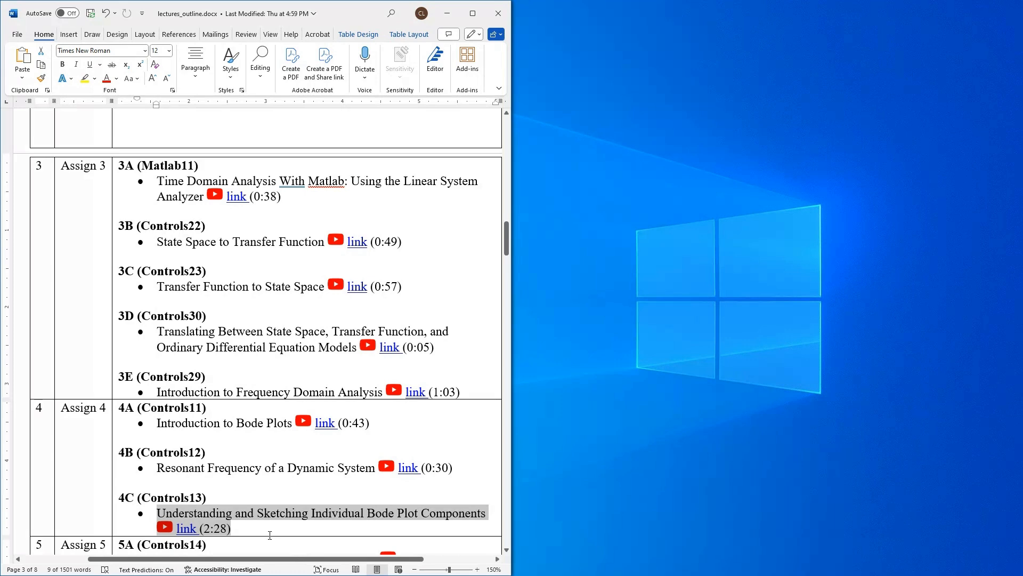
{"action": "mouse_move", "coordinate": [226, 533]}
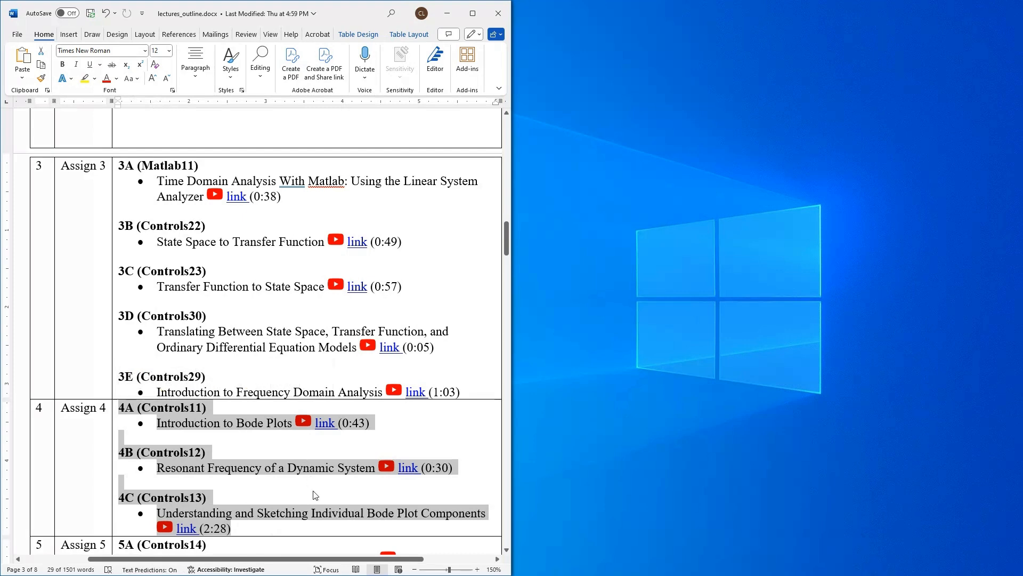
{"action": "mouse_move", "coordinate": [245, 432]}
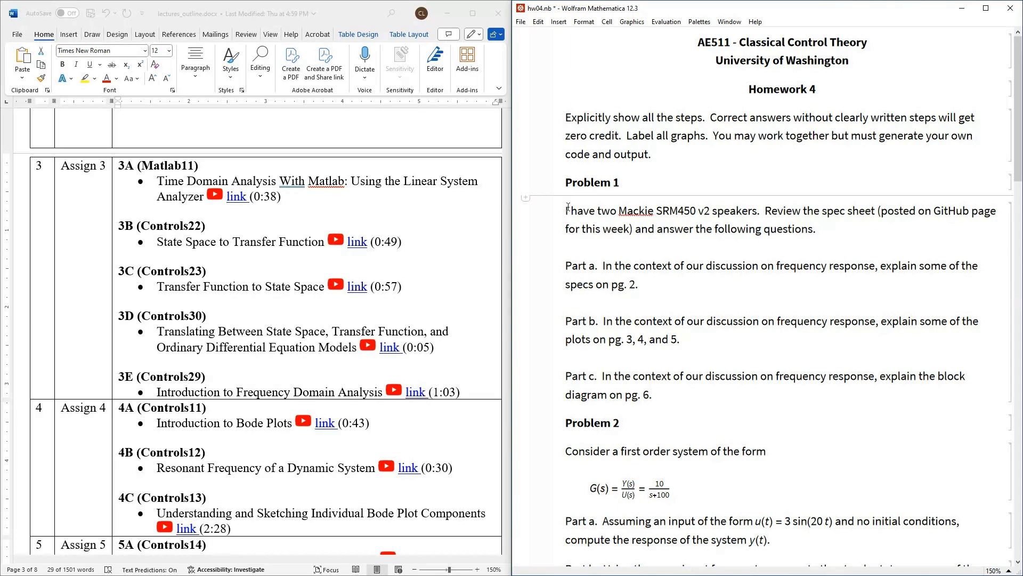
Highlight Problem 1's opening sentence, then its spec sheet reference
{"action": "left_click_drag", "start_coordinate": [566, 210], "coordinate": [753, 210]}
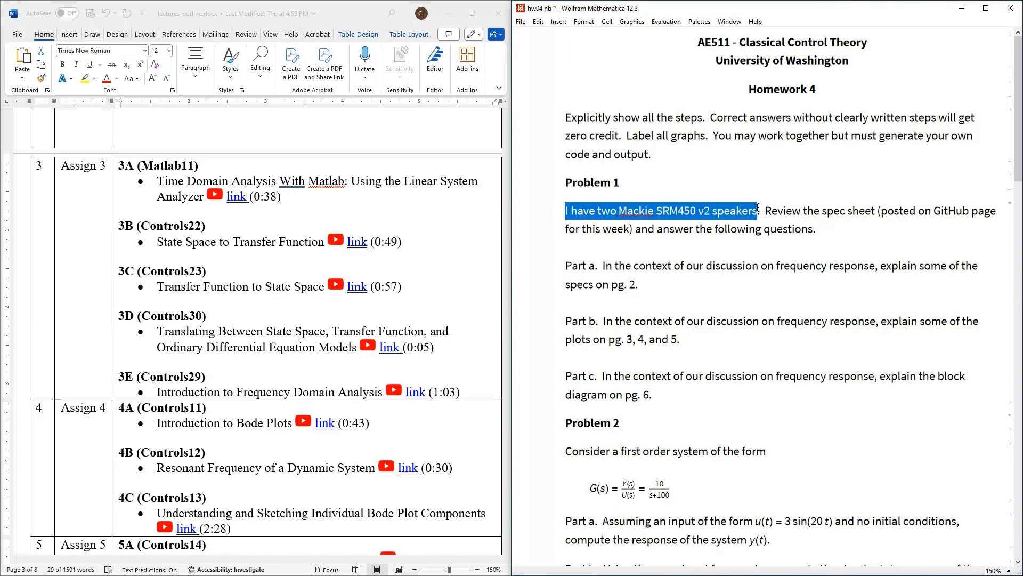
{"action": "left_click", "coordinate": [815, 221]}
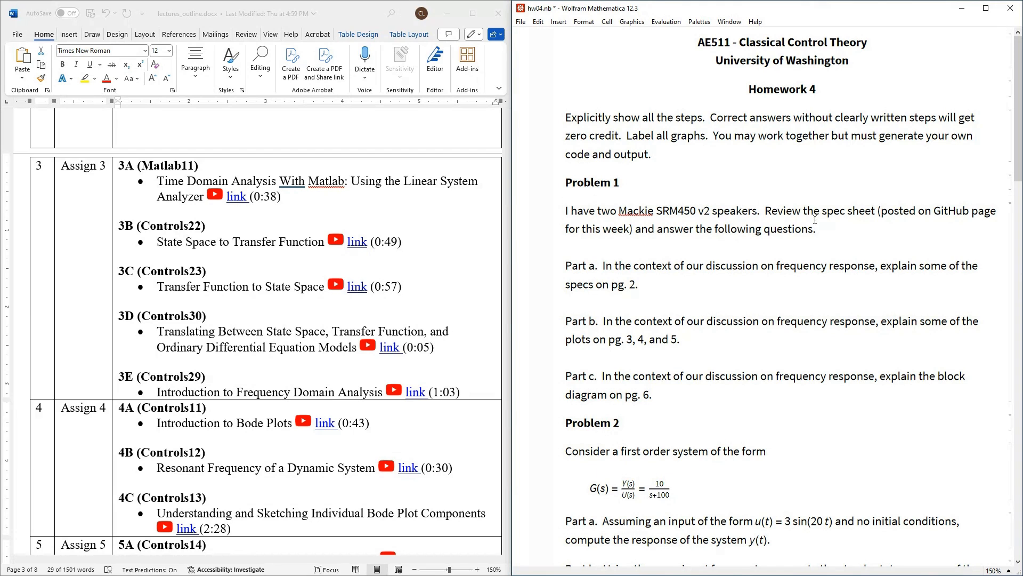
{"action": "left_click_drag", "start_coordinate": [765, 210], "coordinate": [755, 228]}
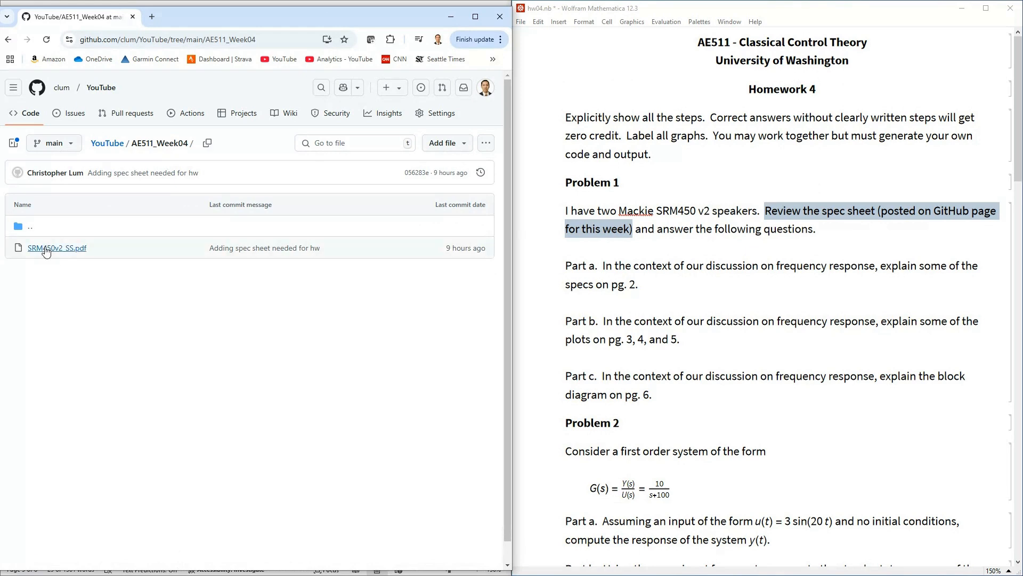
Open SRM450v2_SS.pdf from the AE511_Week04 GitHub folder listing
{"action": "left_click", "coordinate": [57, 247]}
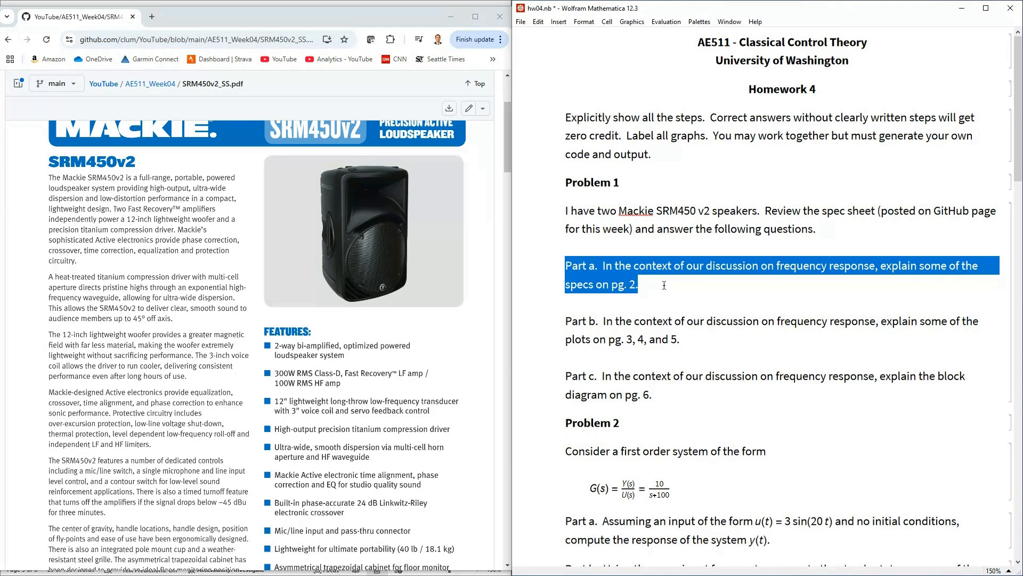
Scroll the spec sheet to page 2's specification tables, then refocus the homework notebook
{"action": "scroll", "scroll_direction": "down", "scroll_amount": 3}
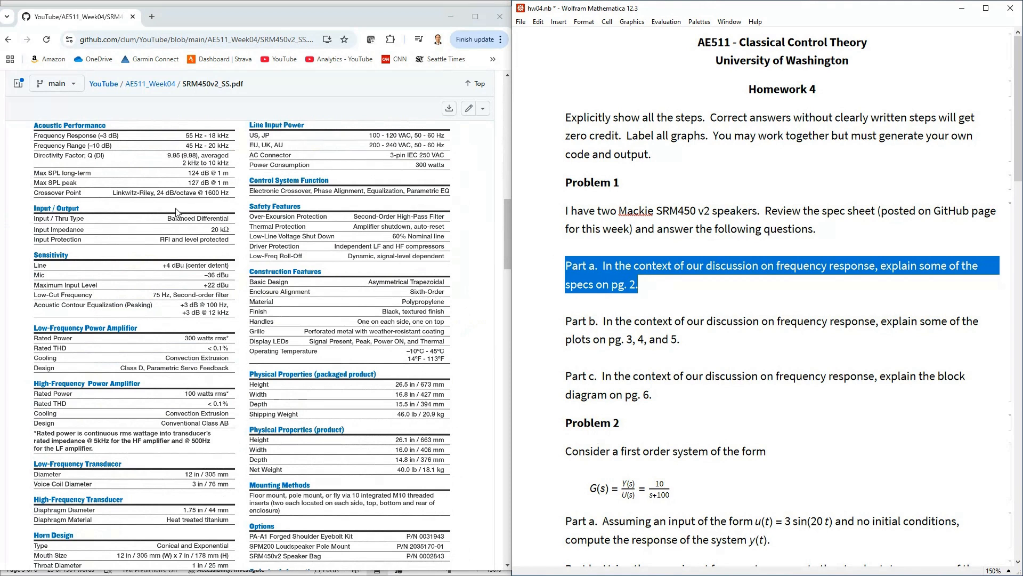
{"action": "mouse_move", "coordinate": [255, 299]}
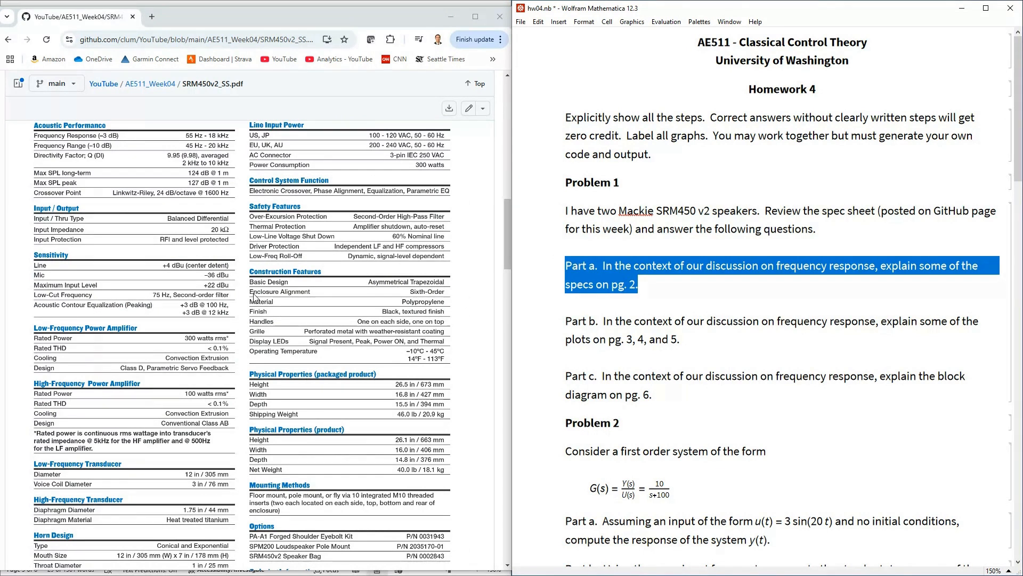
{"action": "mouse_move", "coordinate": [222, 322]}
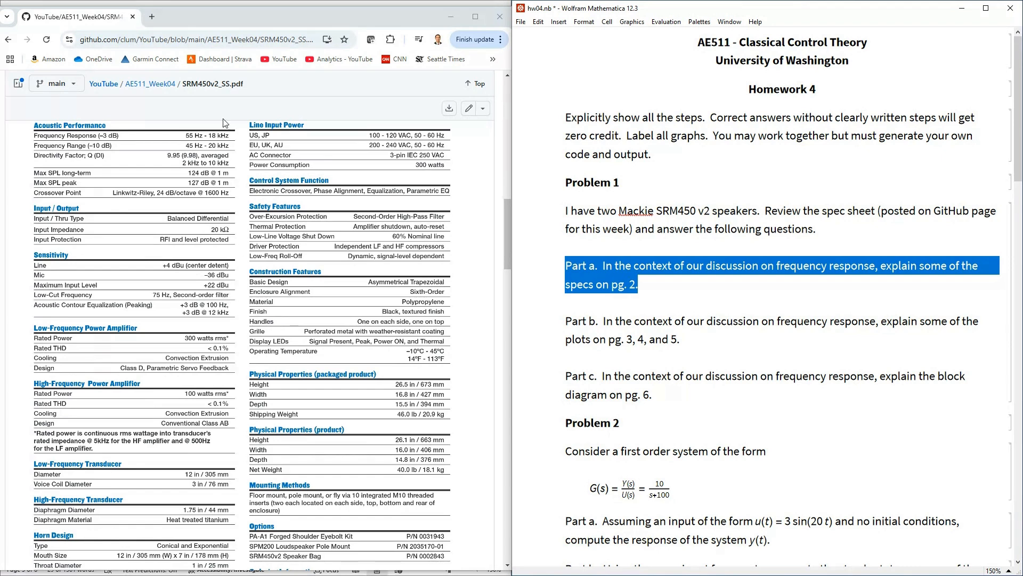
{"action": "mouse_move", "coordinate": [166, 363]}
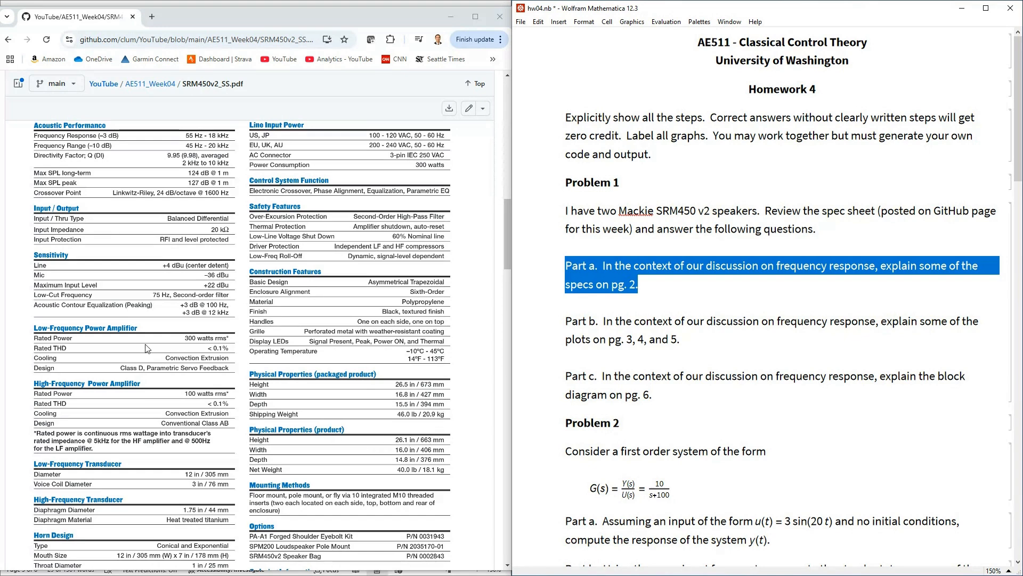
{"action": "mouse_move", "coordinate": [144, 269]}
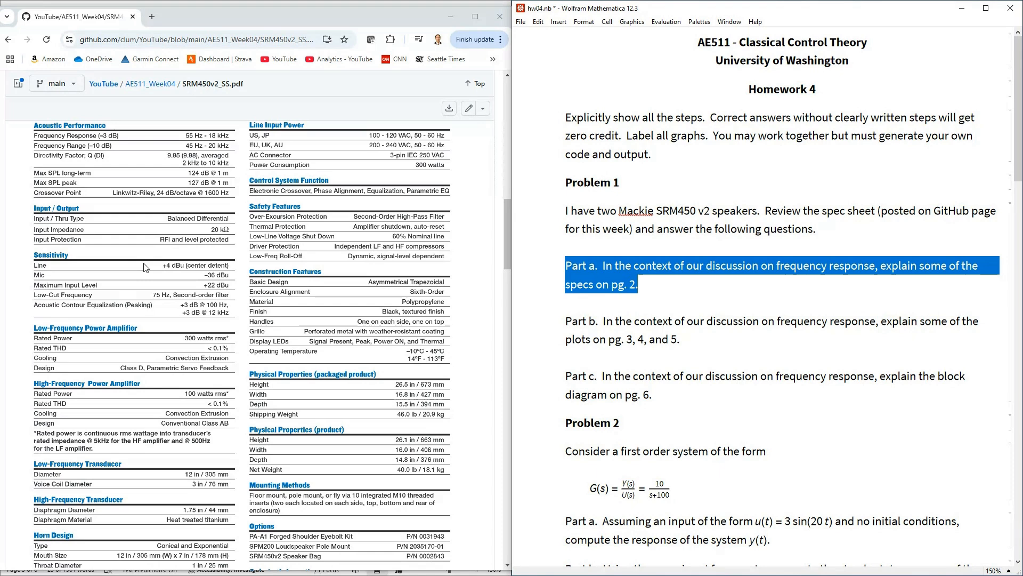
{"action": "mouse_move", "coordinate": [137, 385]}
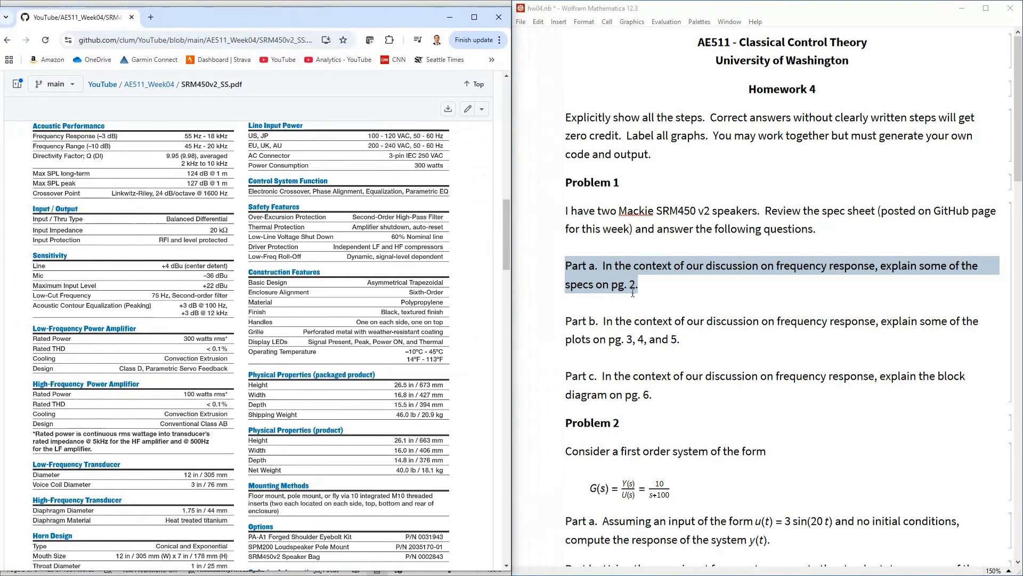
{"action": "left_click", "coordinate": [632, 283]}
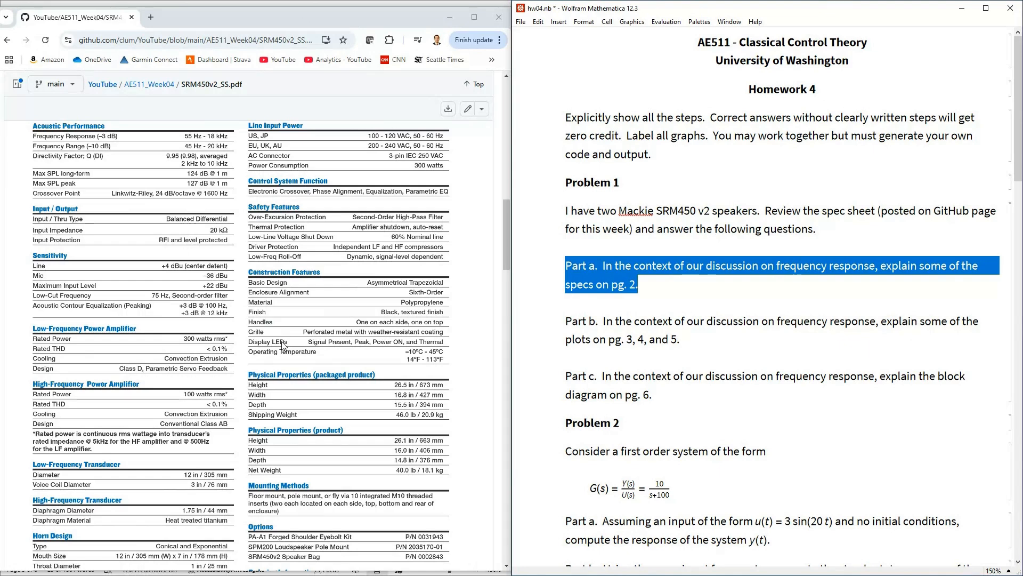
Scroll past the polar plots to the frequency response graph and dimensions drawings
{"action": "scroll", "scroll_direction": "down", "scroll_amount": 3}
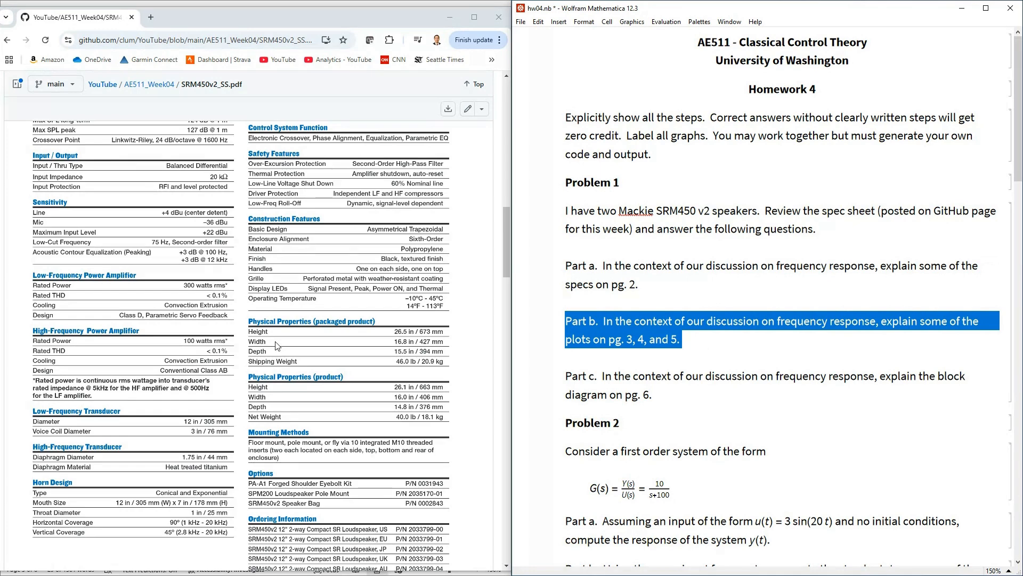
{"action": "scroll", "scroll_direction": "down", "scroll_amount": 3}
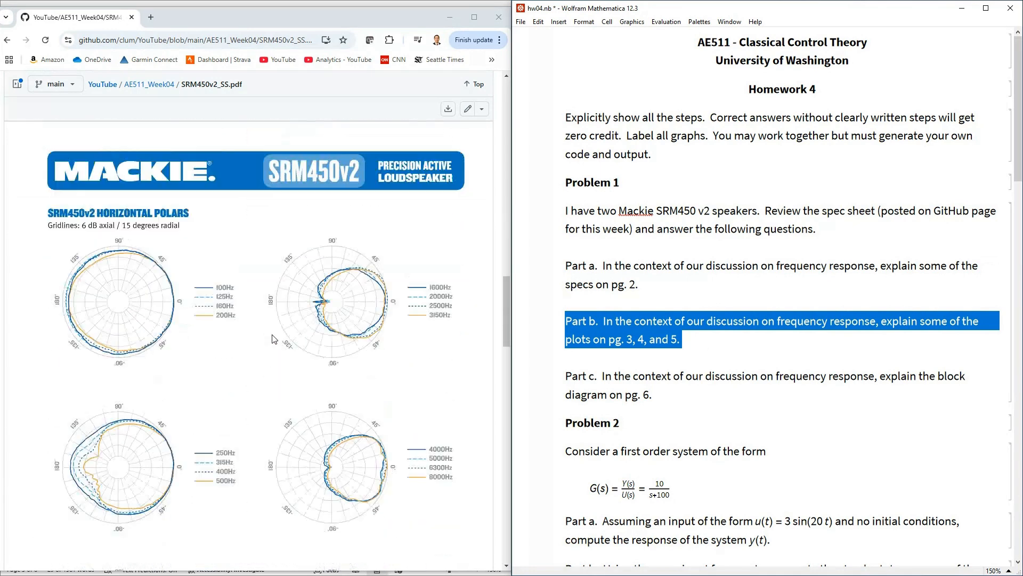
{"action": "scroll", "scroll_direction": "down", "scroll_amount": 3}
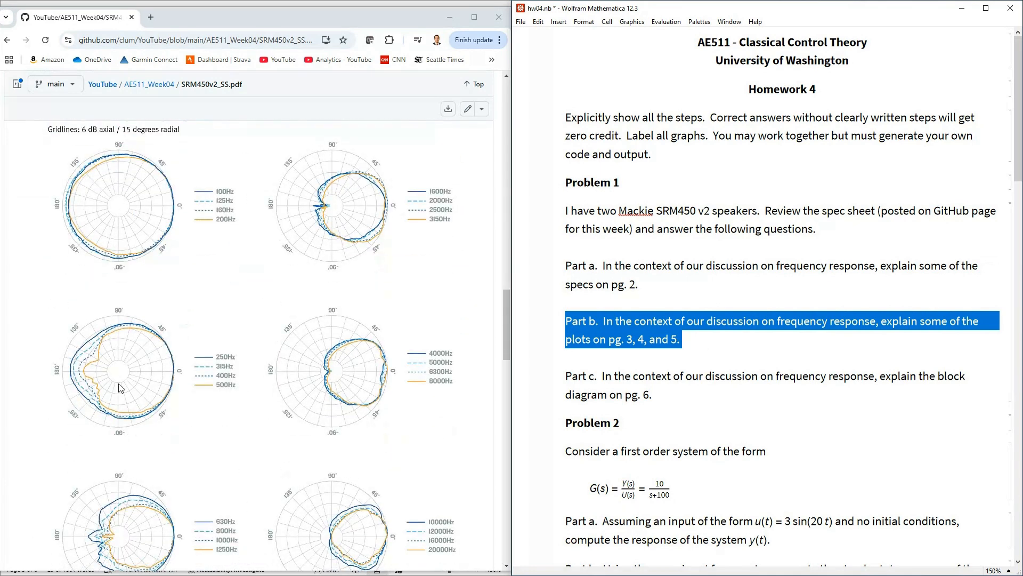
{"action": "mouse_move", "coordinate": [293, 465]}
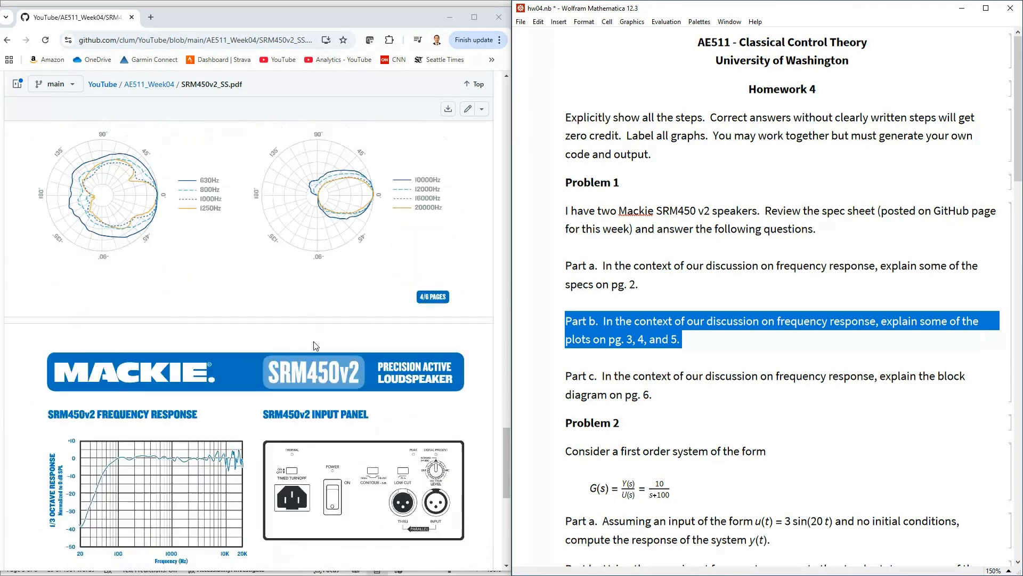
{"action": "scroll", "scroll_direction": "down", "scroll_amount": 3}
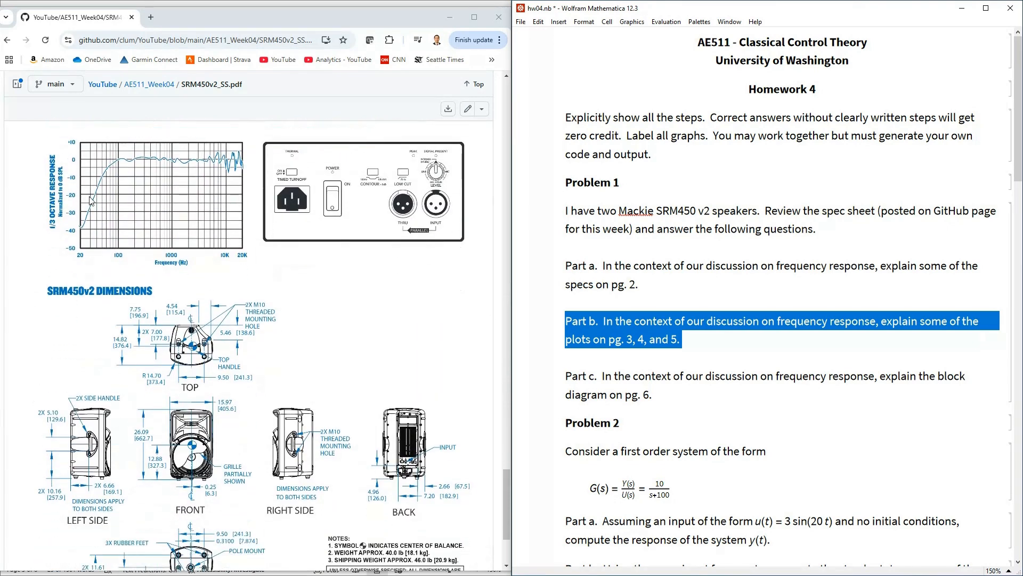
{"action": "mouse_move", "coordinate": [216, 160]}
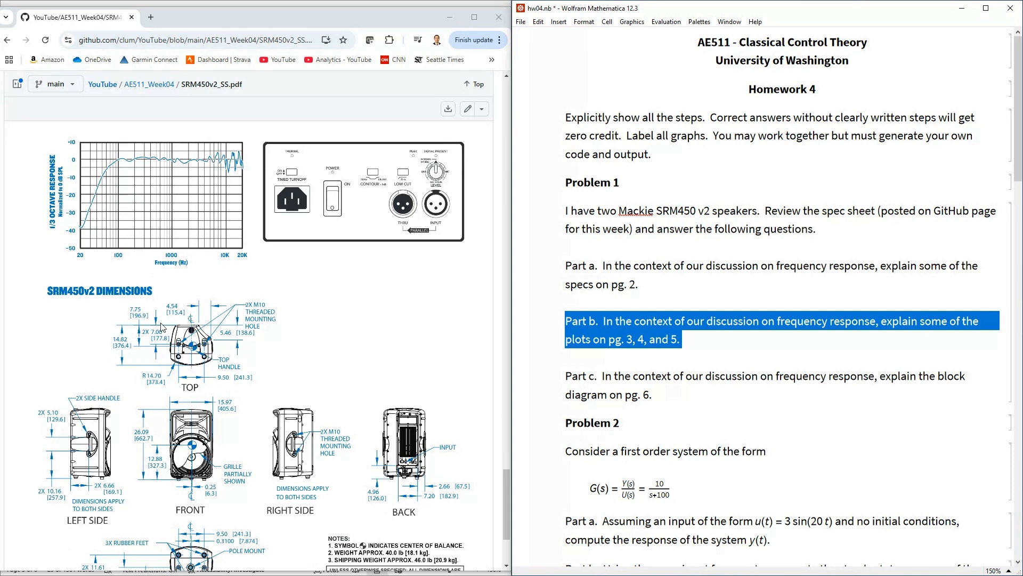
{"action": "mouse_move", "coordinate": [265, 411]}
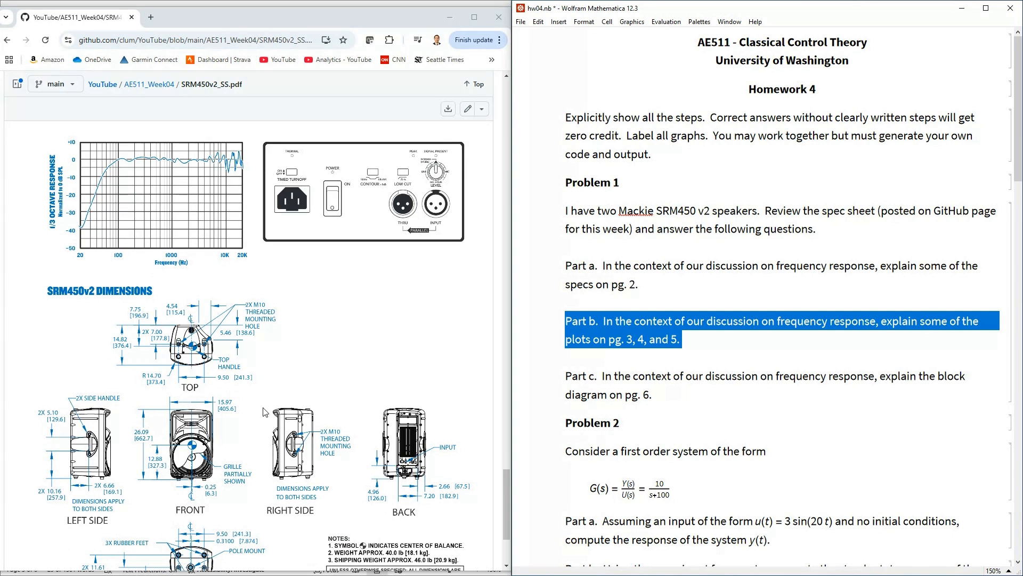
{"action": "mouse_move", "coordinate": [277, 196]}
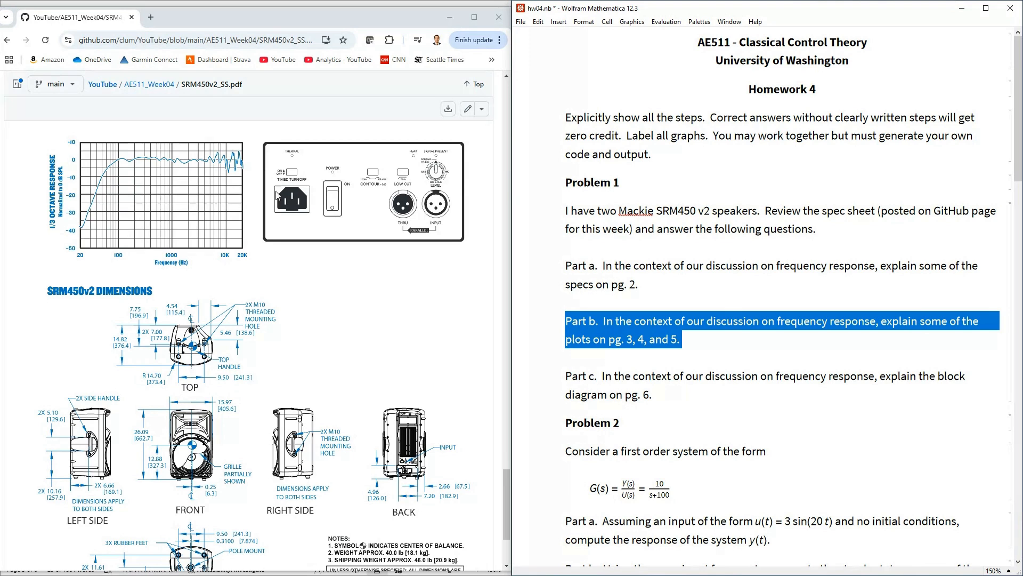
{"action": "mouse_move", "coordinate": [234, 272]}
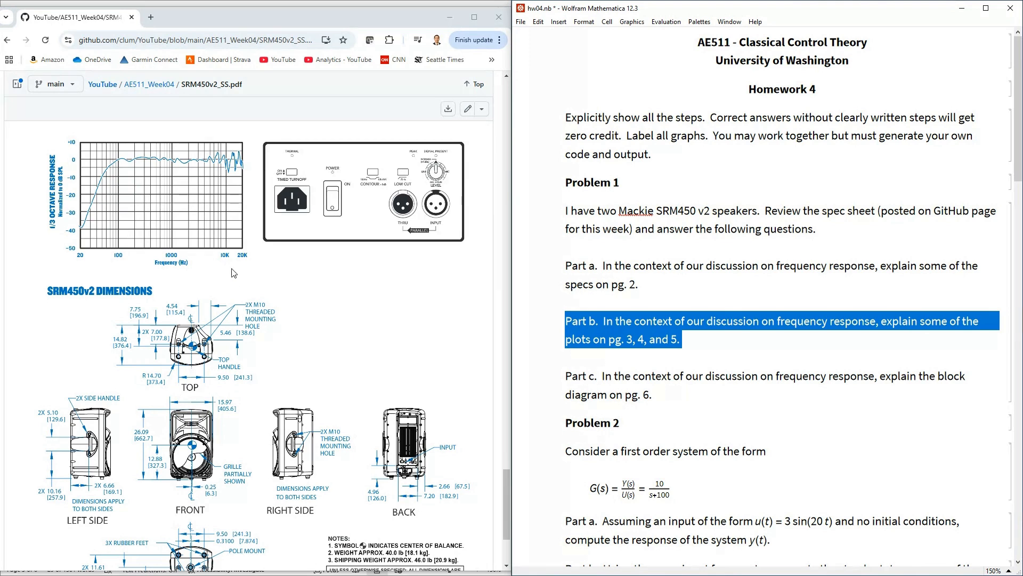
{"action": "mouse_move", "coordinate": [234, 271]}
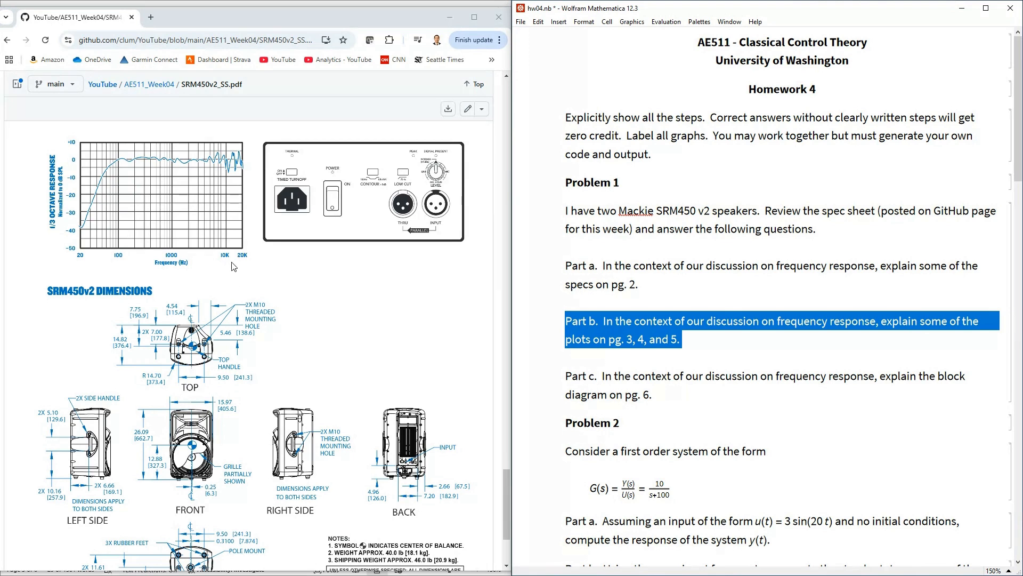
{"action": "mouse_move", "coordinate": [260, 275]}
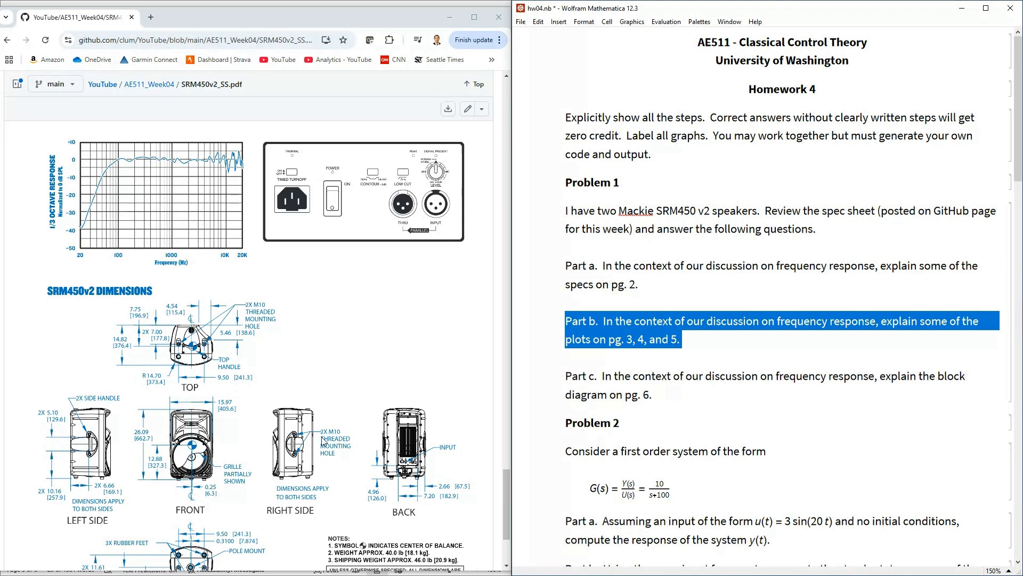
{"action": "mouse_move", "coordinate": [678, 393]}
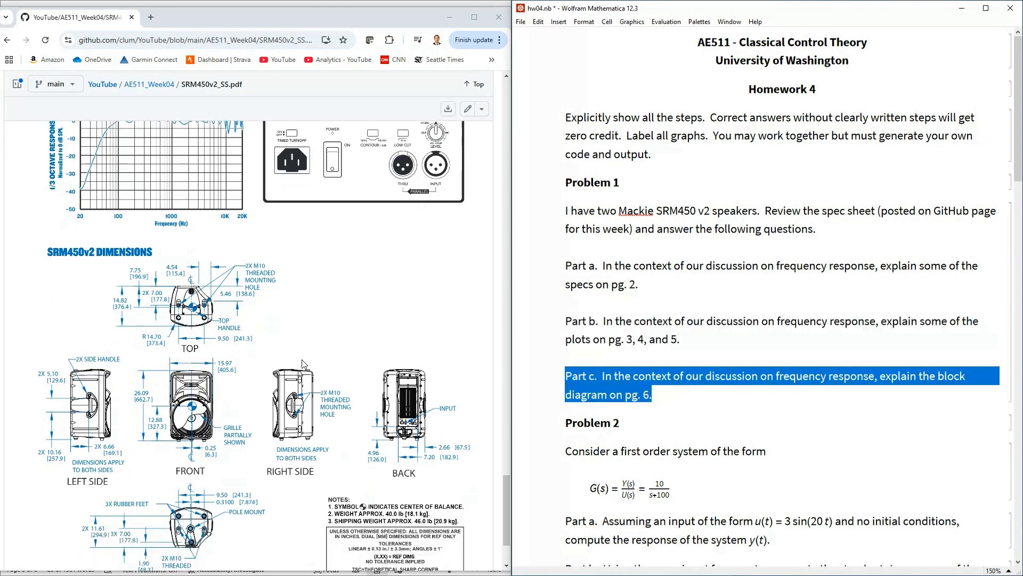
{"action": "scroll", "scroll_direction": "down", "scroll_amount": 3}
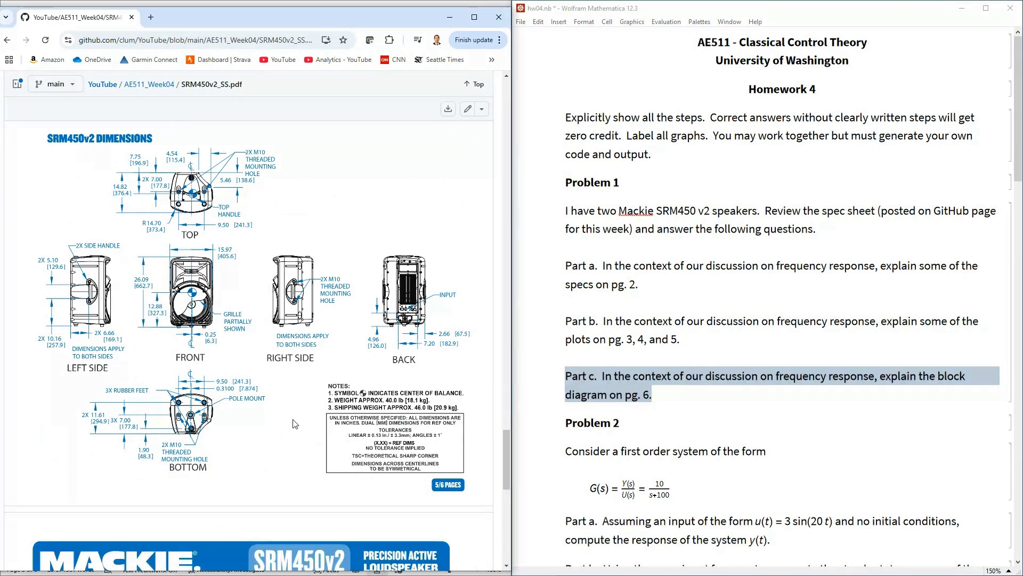
{"action": "scroll", "scroll_direction": "down", "scroll_amount": 3}
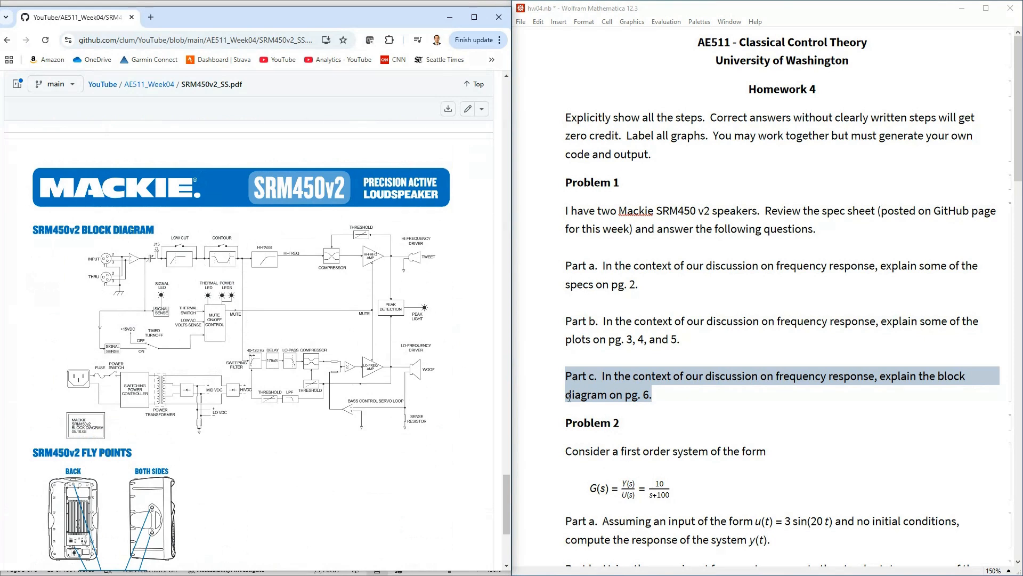
{"action": "mouse_move", "coordinate": [542, 257]}
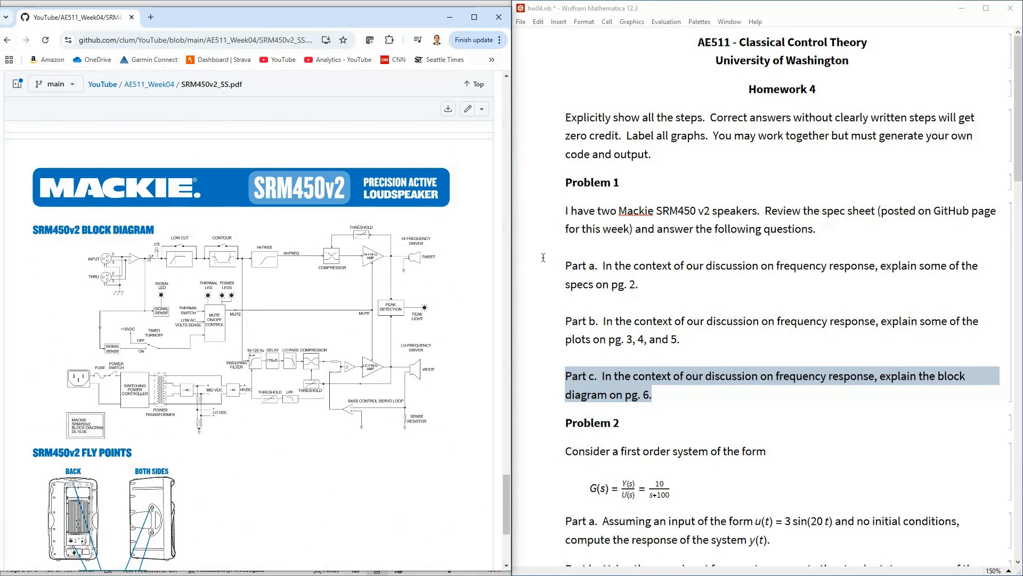
{"action": "mouse_move", "coordinate": [127, 403]}
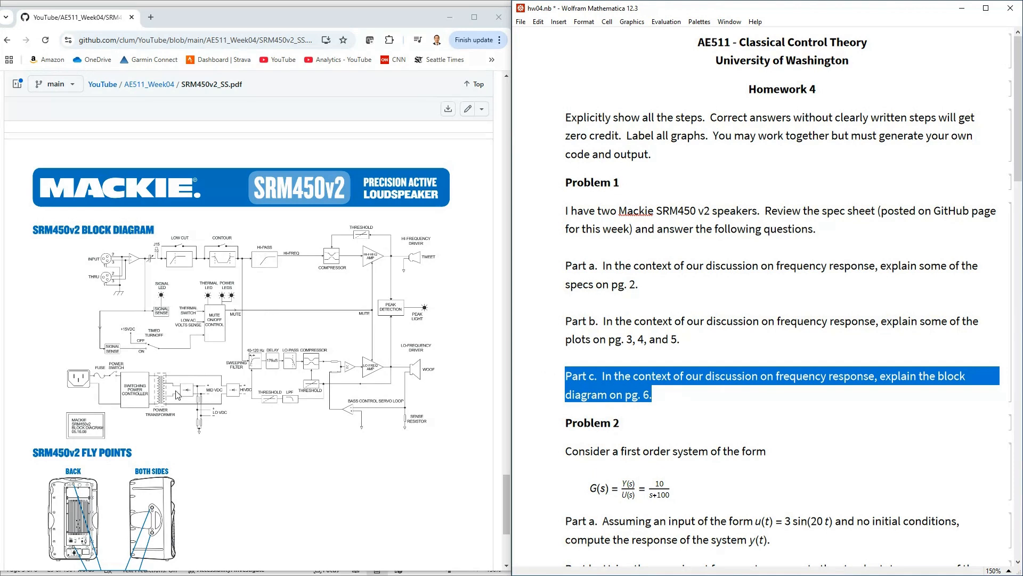
{"action": "mouse_move", "coordinate": [199, 338]}
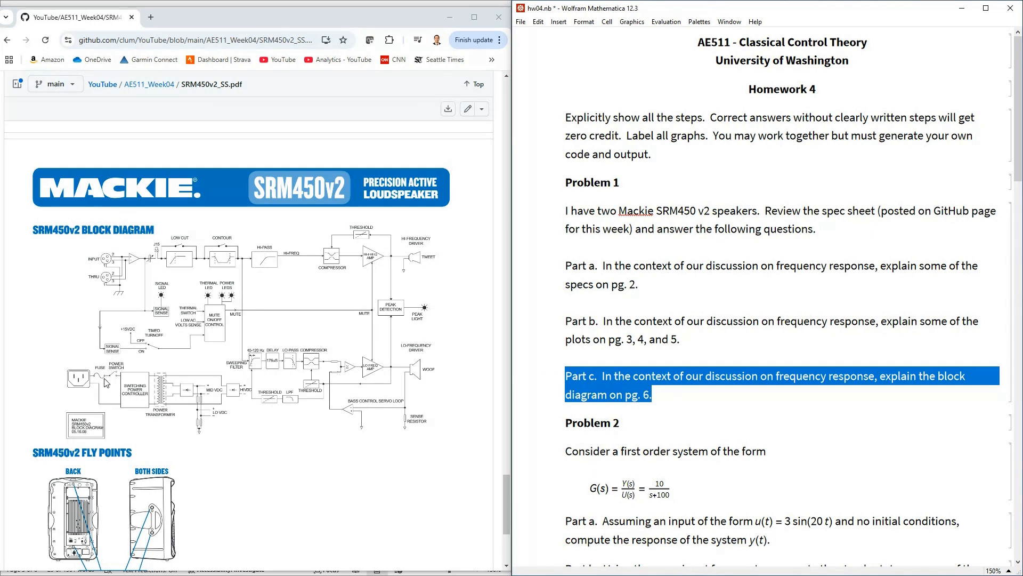
{"action": "mouse_move", "coordinate": [310, 300]}
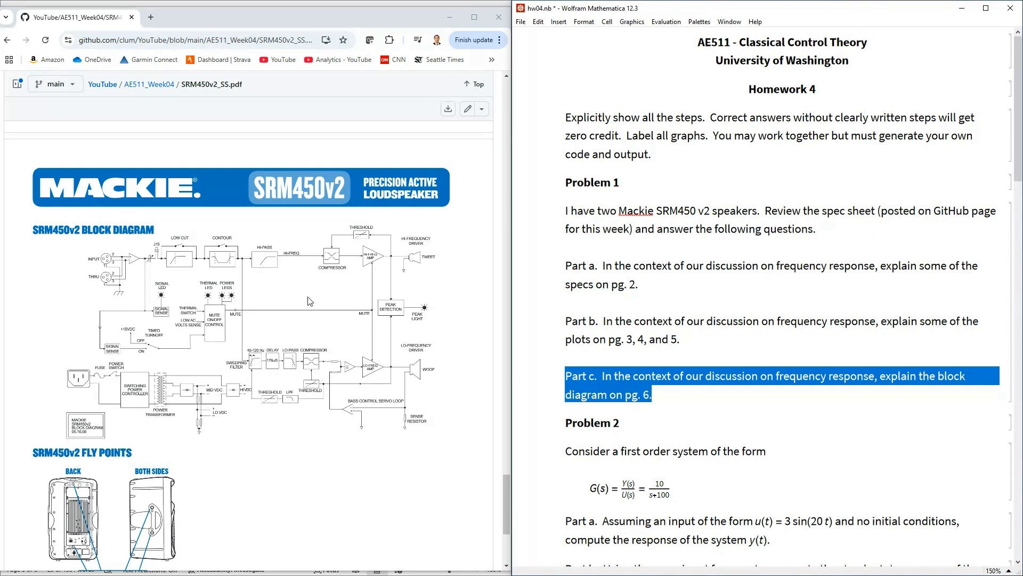
{"action": "mouse_move", "coordinate": [284, 276]}
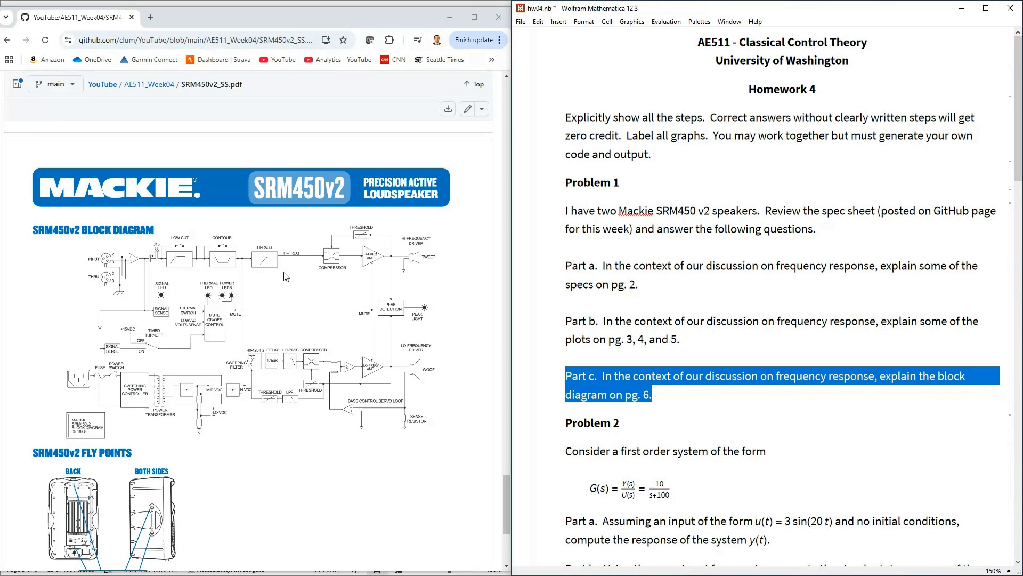
{"action": "scroll", "scroll_direction": "down", "scroll_amount": 3}
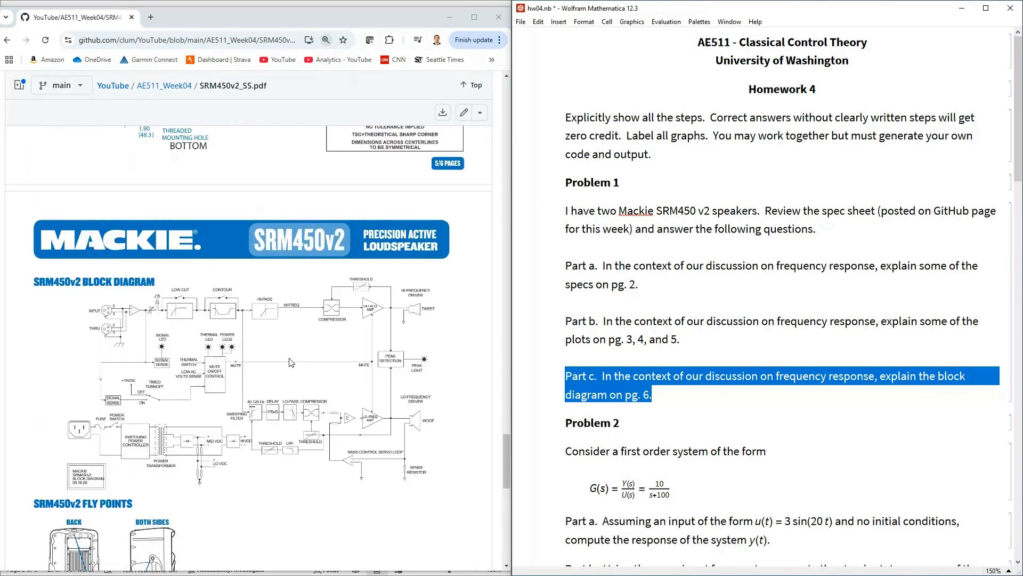
{"action": "mouse_move", "coordinate": [251, 315]}
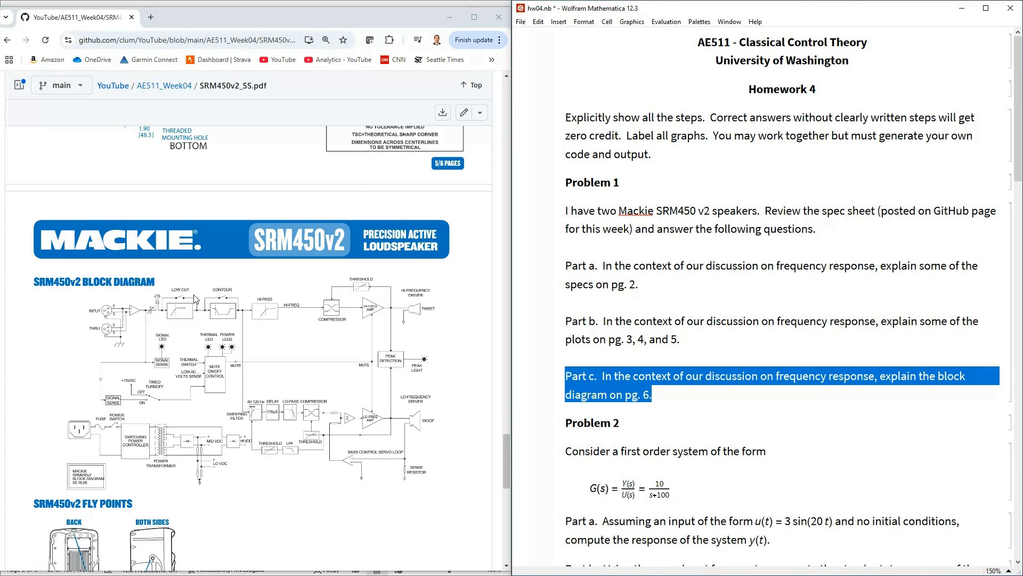
{"action": "mouse_move", "coordinate": [278, 308]}
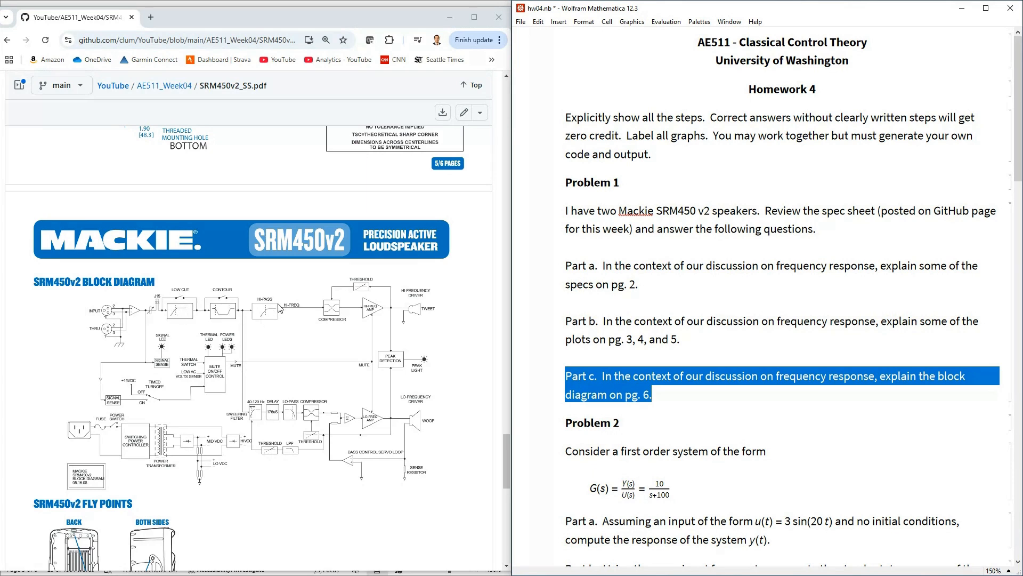
{"action": "mouse_move", "coordinate": [335, 435]}
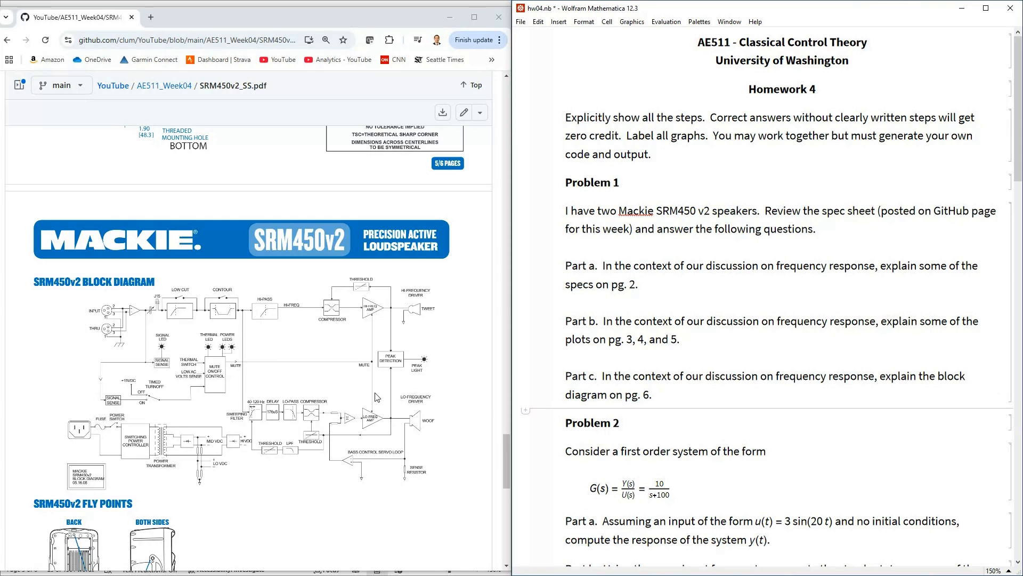
{"action": "mouse_move", "coordinate": [317, 403]}
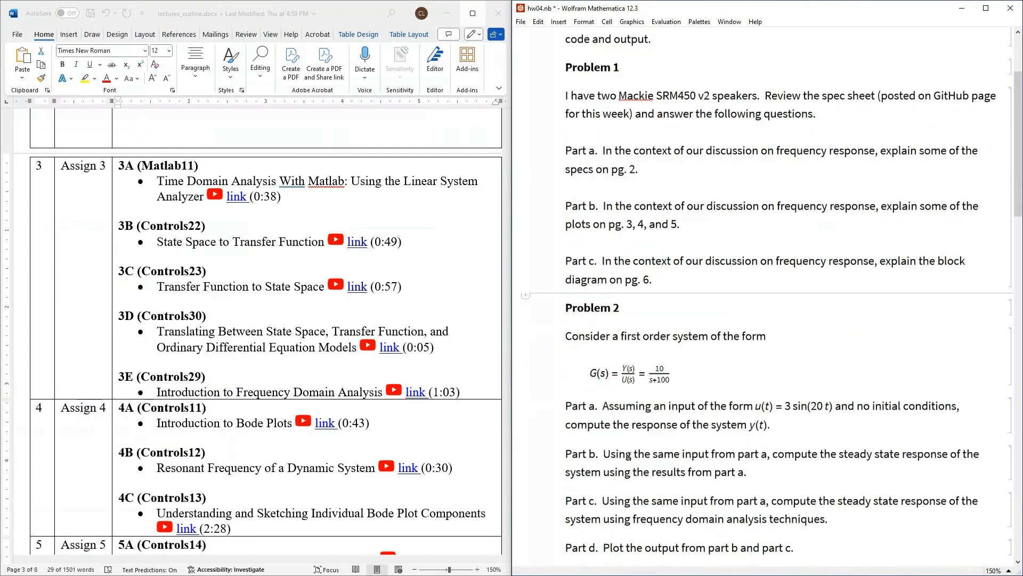
Scroll the notebook down to Problem 2 and its parts a through i
{"action": "scroll", "scroll_direction": "down", "scroll_amount": 3}
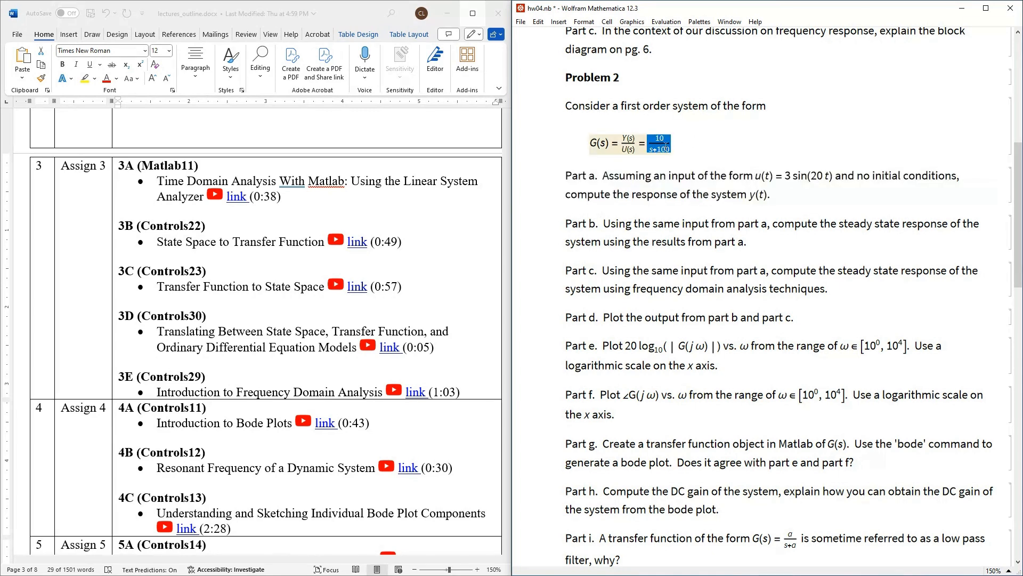
{"action": "mouse_move", "coordinate": [699, 184]}
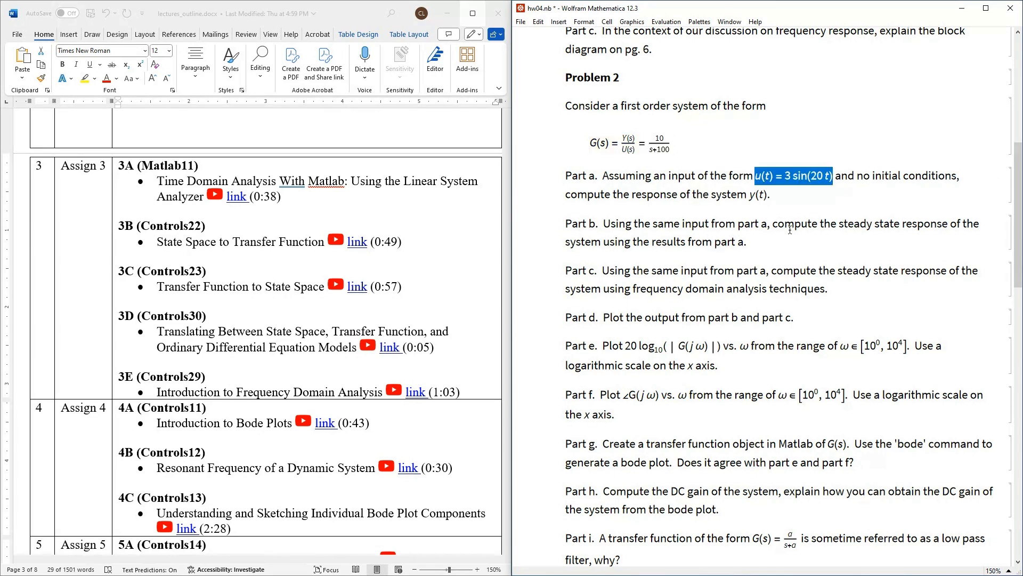
{"action": "mouse_move", "coordinate": [768, 165]}
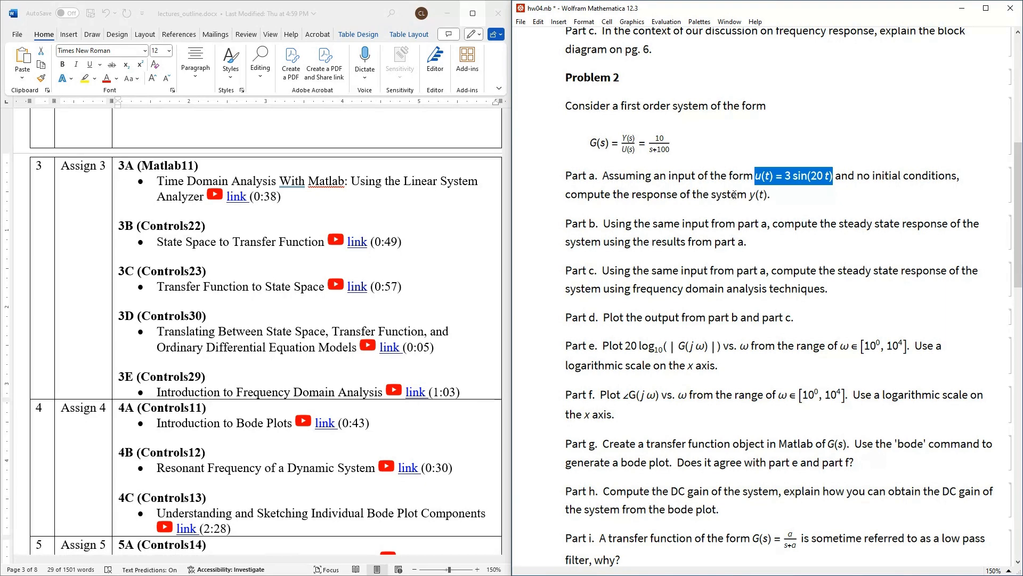
{"action": "left_click_drag", "start_coordinate": [752, 176], "coordinate": [769, 194]}
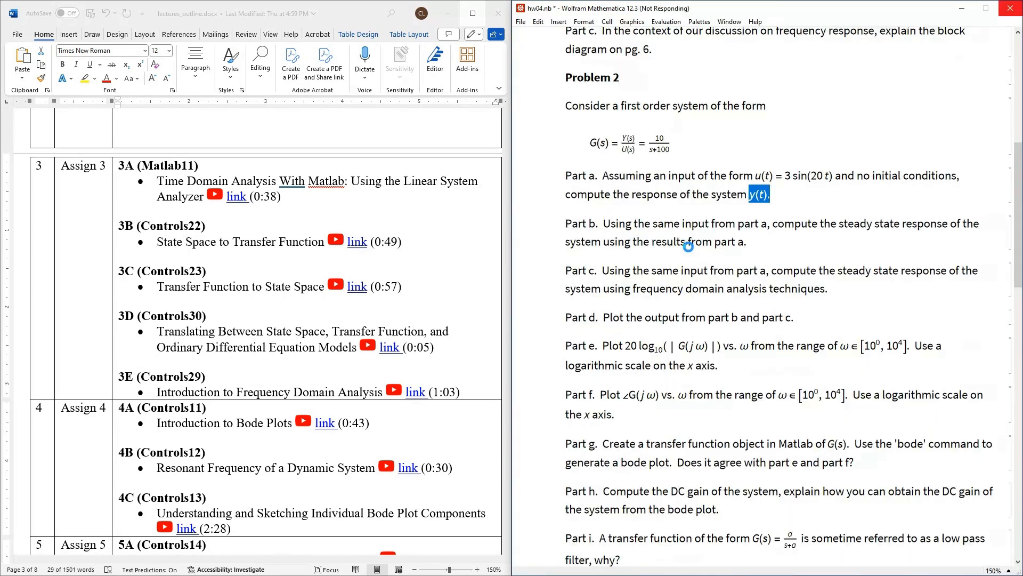
{"action": "mouse_move", "coordinate": [639, 263]}
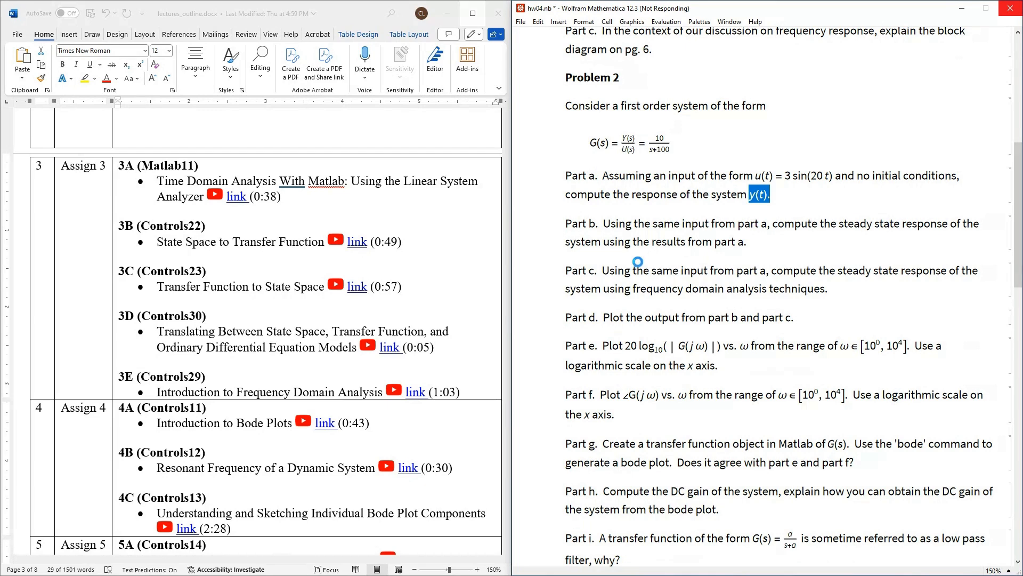
{"action": "mouse_move", "coordinate": [581, 306]}
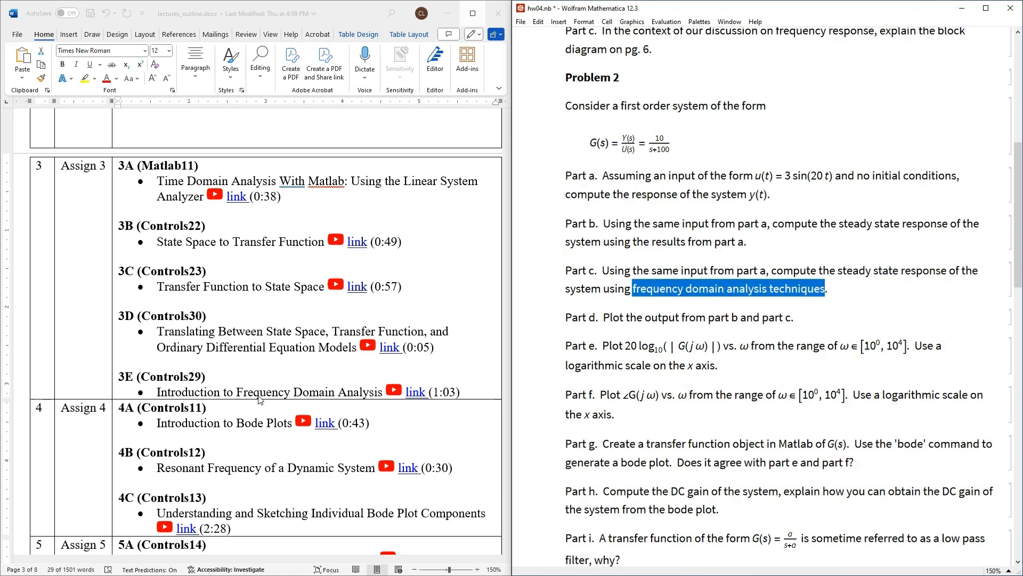
{"action": "mouse_move", "coordinate": [163, 398]}
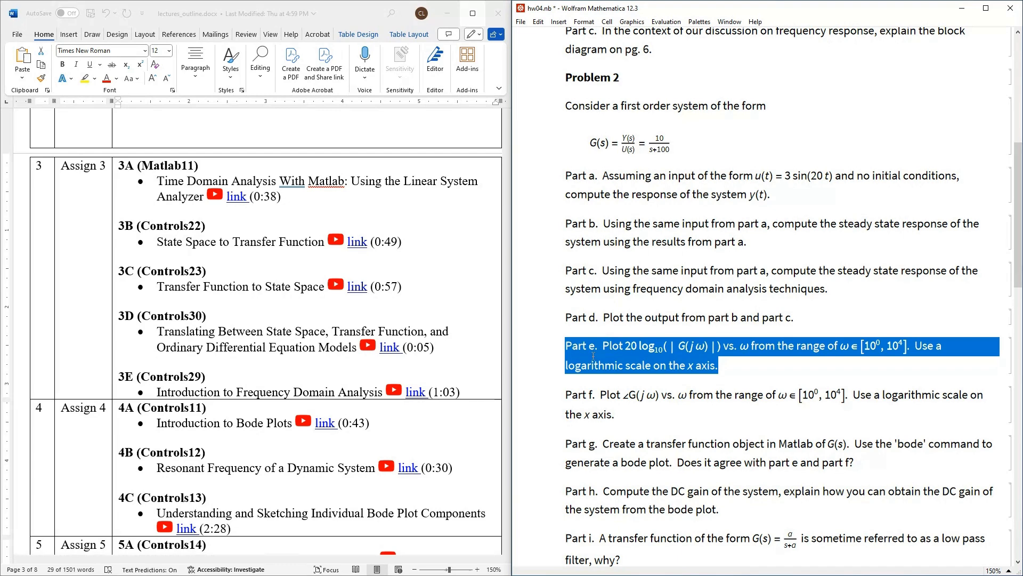
{"action": "left_click", "coordinate": [611, 345]}
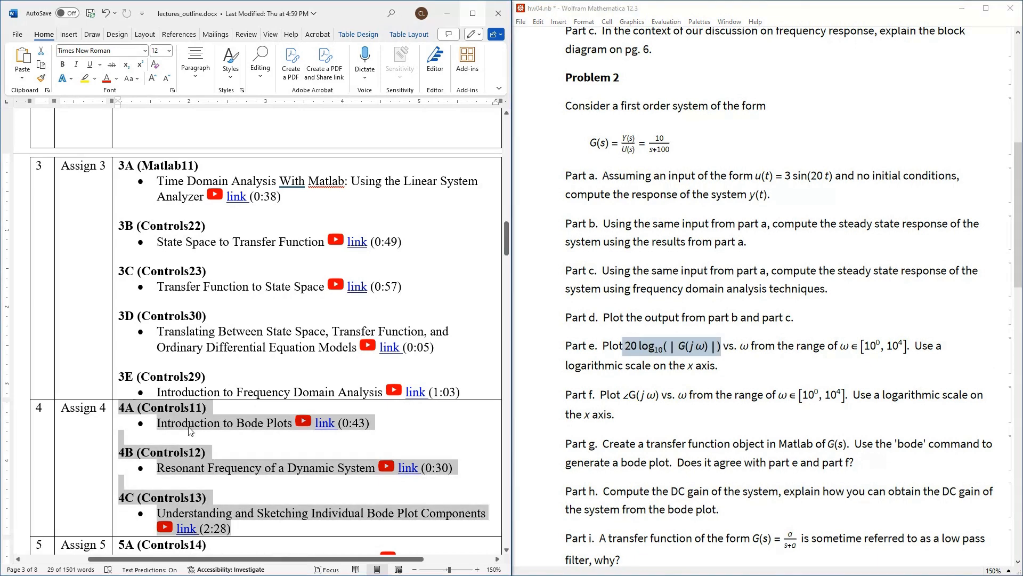
{"action": "left_click", "coordinate": [246, 530]}
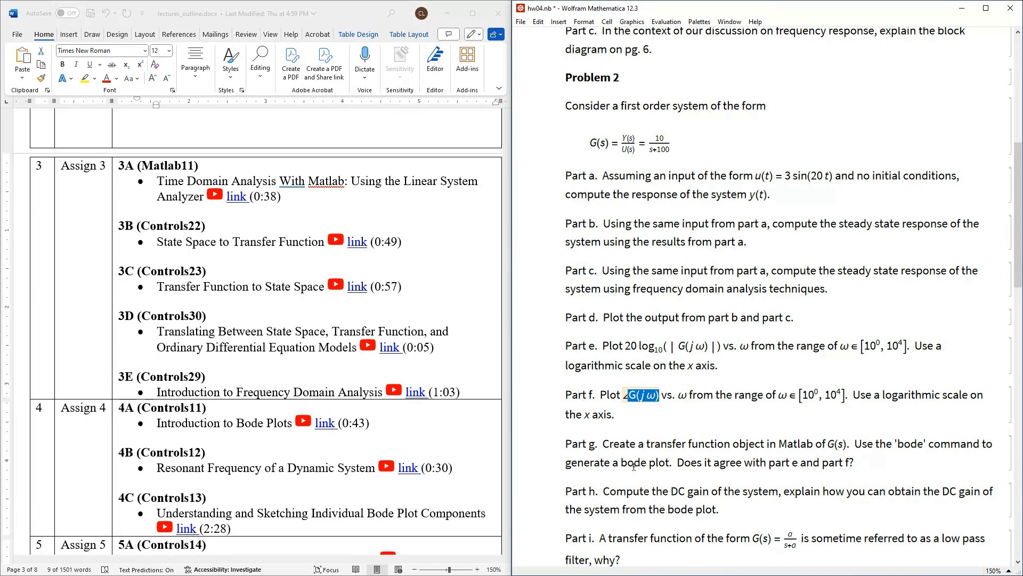
{"action": "left_click_drag", "start_coordinate": [566, 444], "coordinate": [852, 462]}
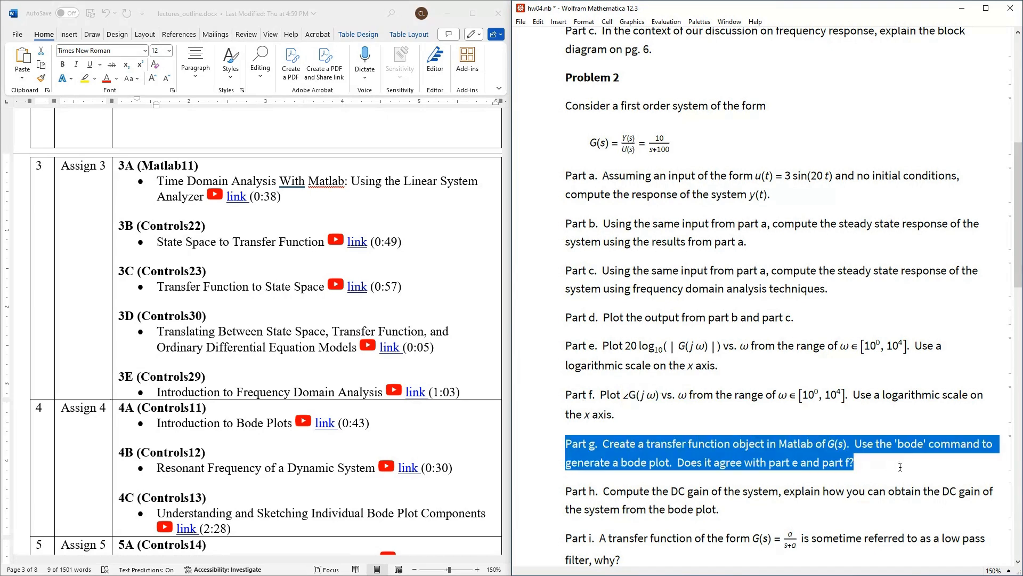
{"action": "left_click", "coordinate": [908, 444]}
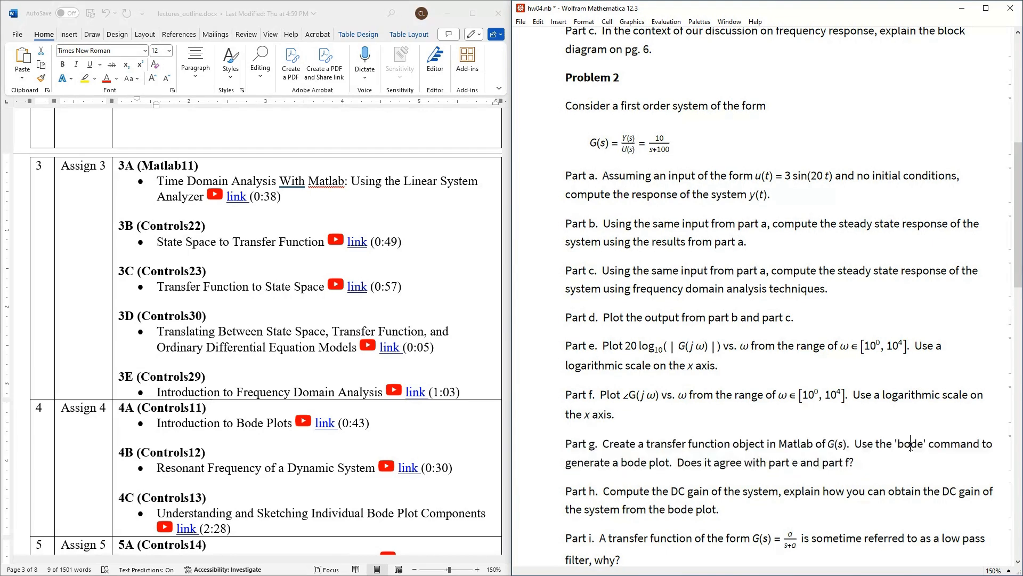
{"action": "double_click", "coordinate": [909, 443]}
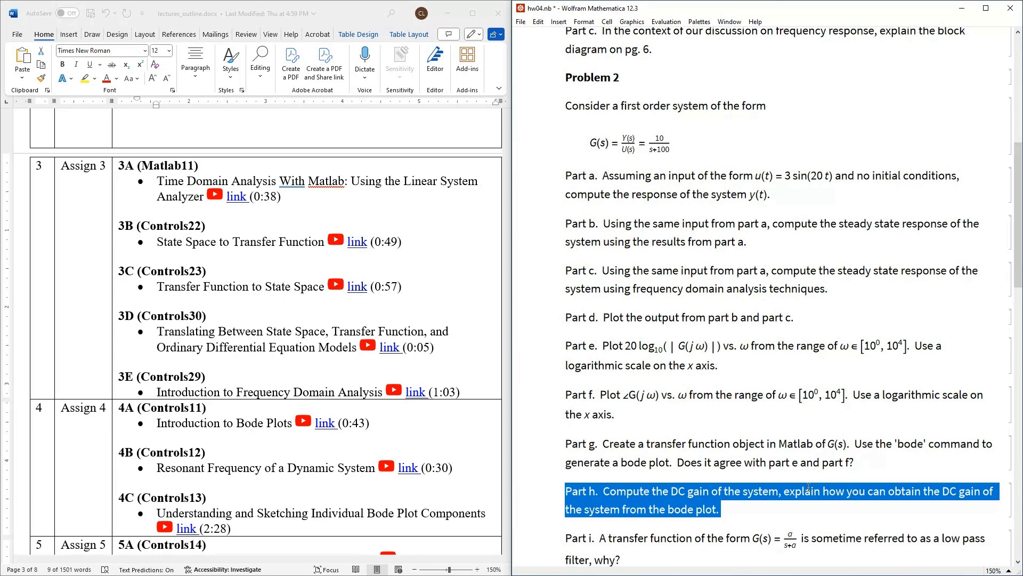
{"action": "mouse_move", "coordinate": [703, 463]}
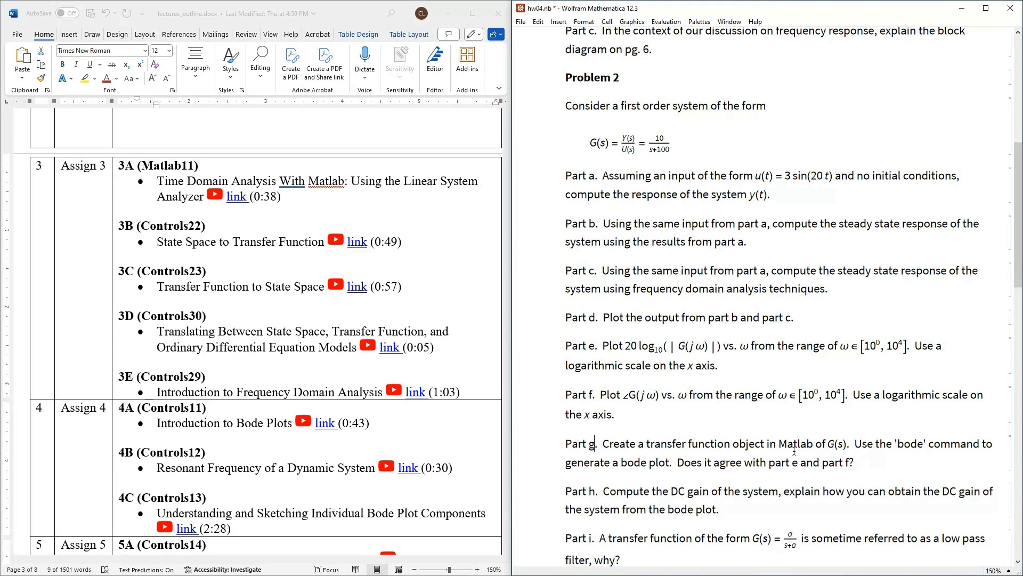
{"action": "left_click_drag", "start_coordinate": [603, 490], "coordinate": [722, 508]}
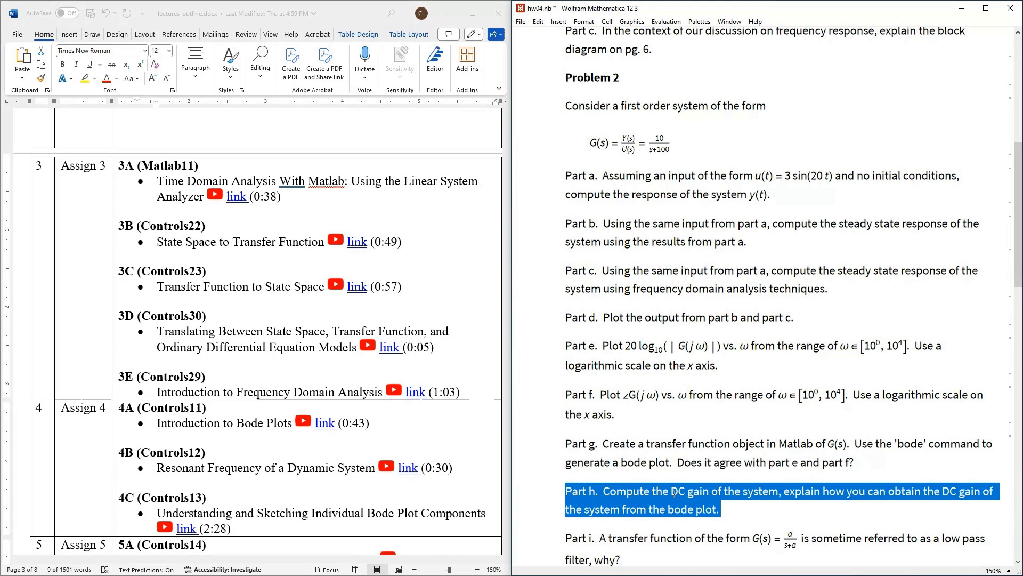
{"action": "scroll", "scroll_direction": "down", "scroll_amount": 3}
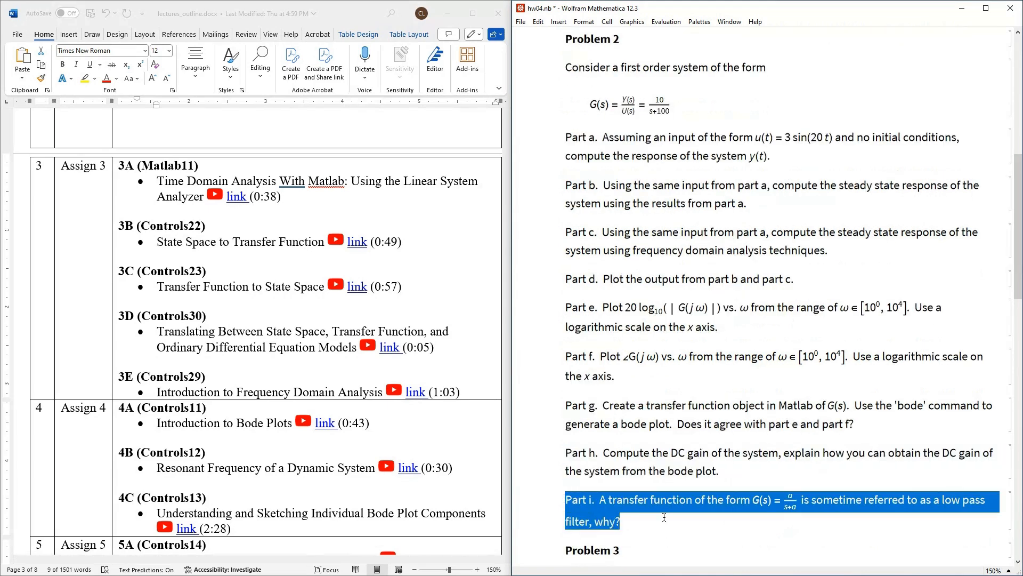
{"action": "left_click", "coordinate": [652, 499]}
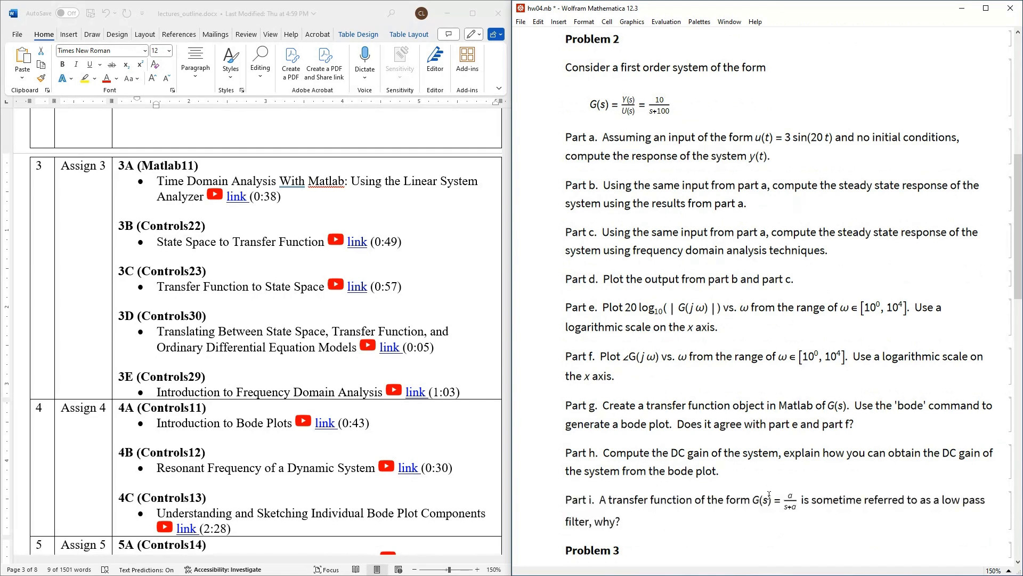
{"action": "double_click", "coordinate": [790, 500]}
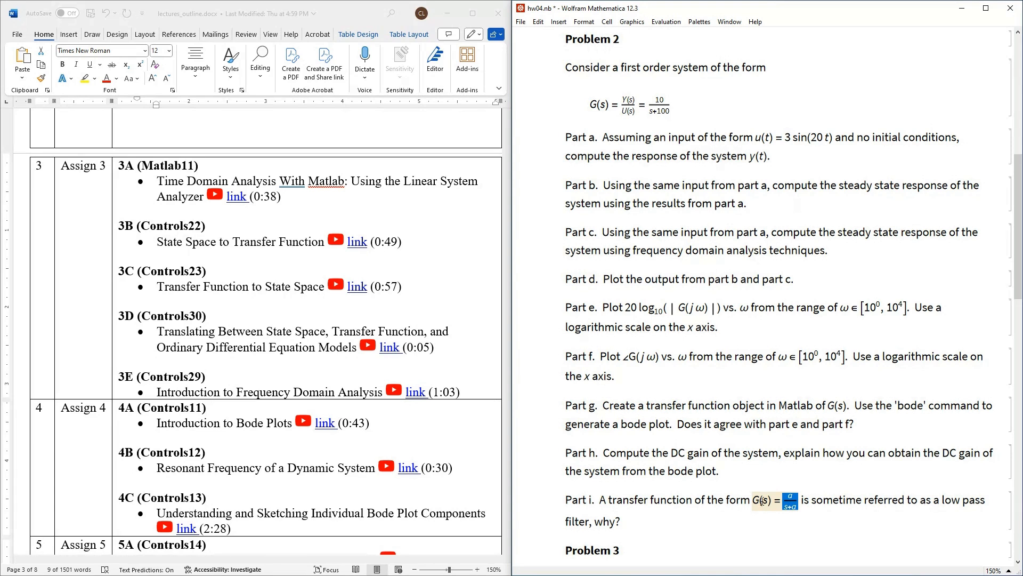
{"action": "mouse_move", "coordinate": [708, 516]}
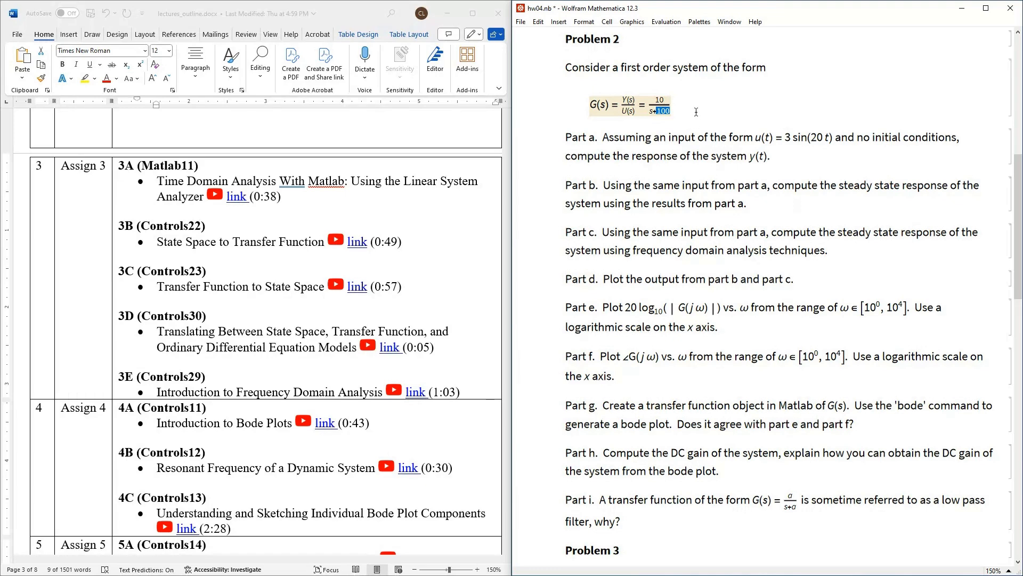
{"action": "left_click", "coordinate": [613, 375]}
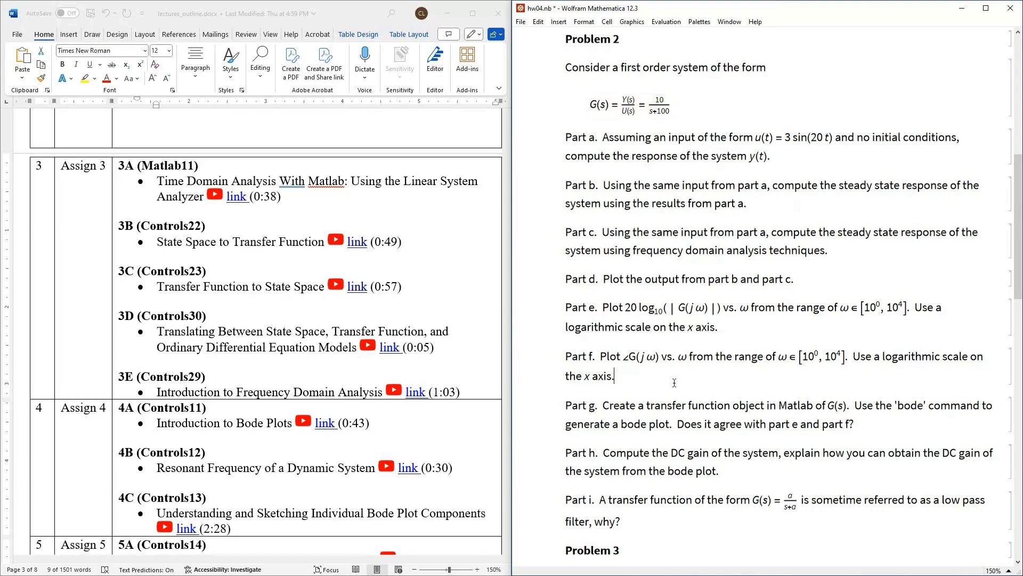
{"action": "scroll", "scroll_direction": "down", "scroll_amount": 3}
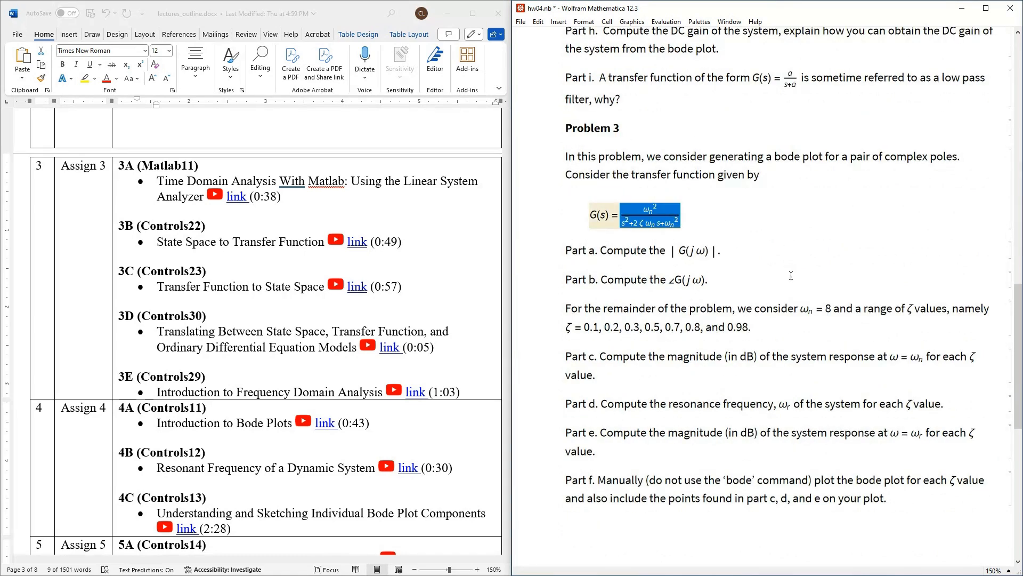
{"action": "mouse_move", "coordinate": [651, 226]}
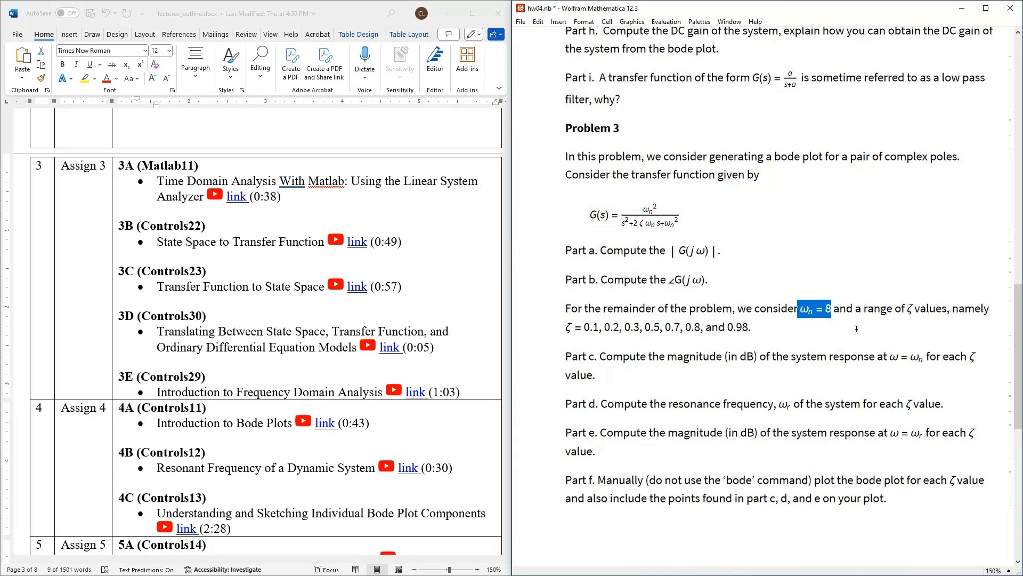
{"action": "mouse_move", "coordinate": [874, 307]}
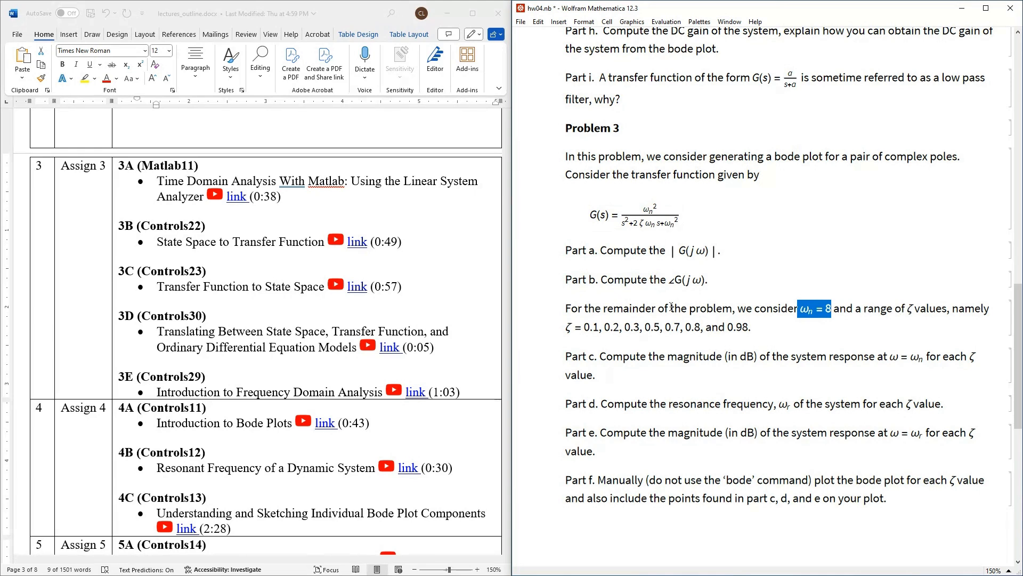
{"action": "left_click", "coordinate": [753, 326]}
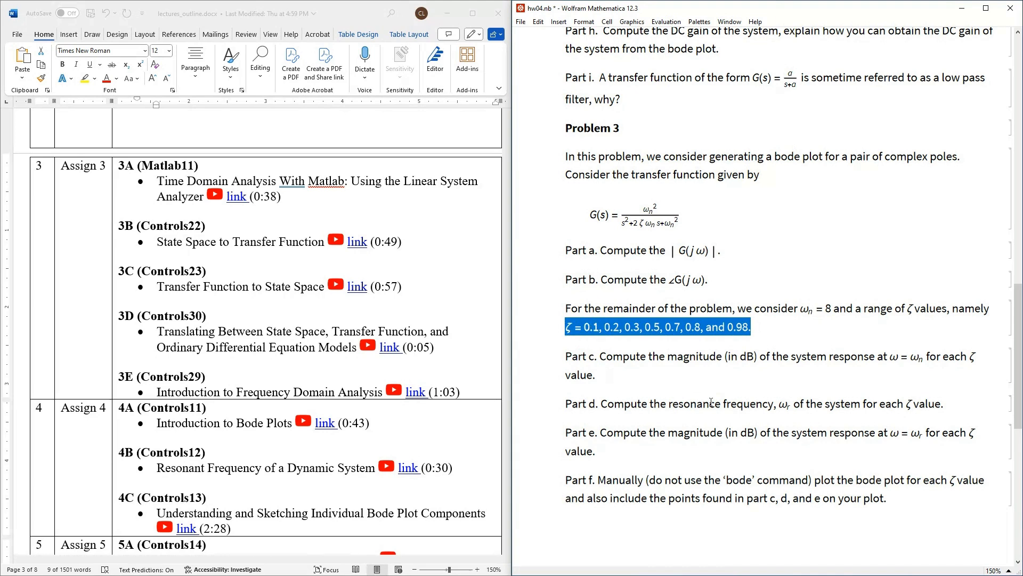
{"action": "left_click", "coordinate": [605, 358]}
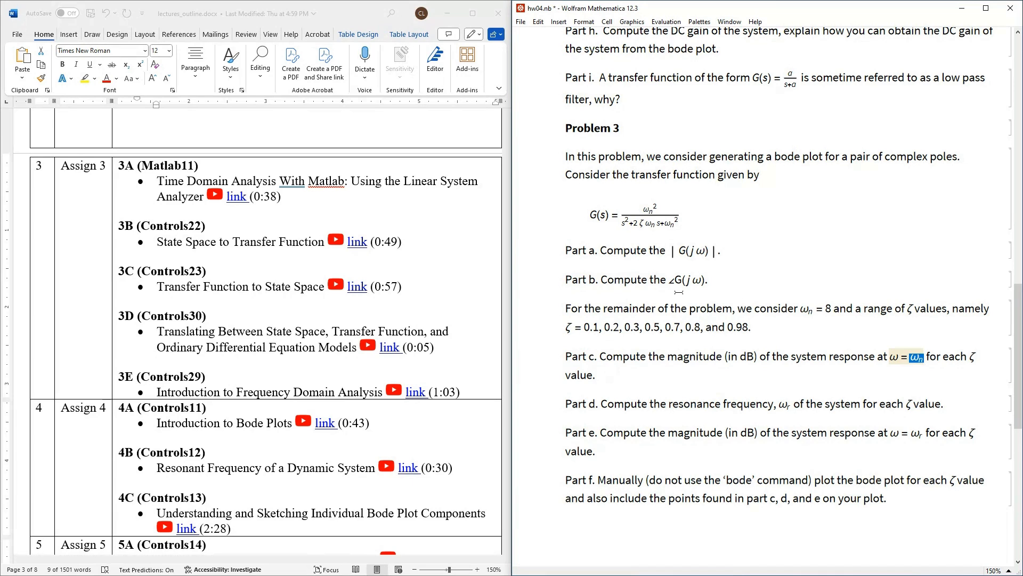
{"action": "mouse_move", "coordinate": [651, 359]}
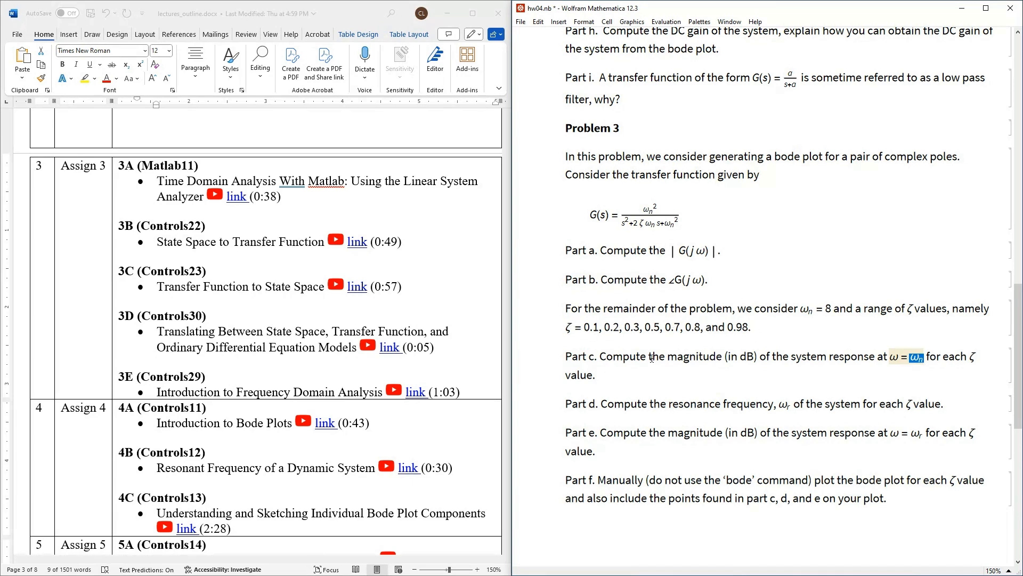
{"action": "mouse_move", "coordinate": [745, 366]}
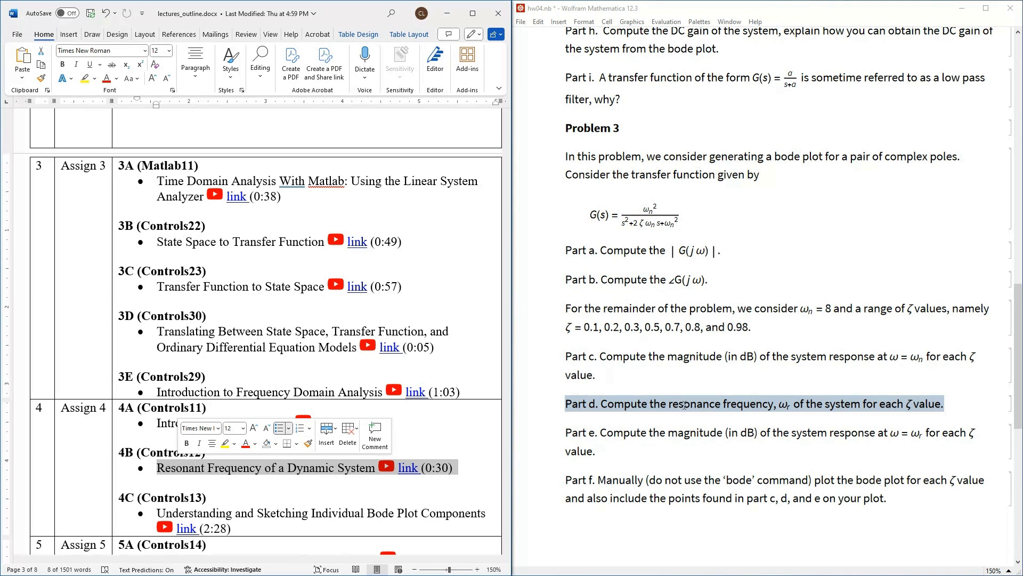
{"action": "mouse_move", "coordinate": [606, 450]}
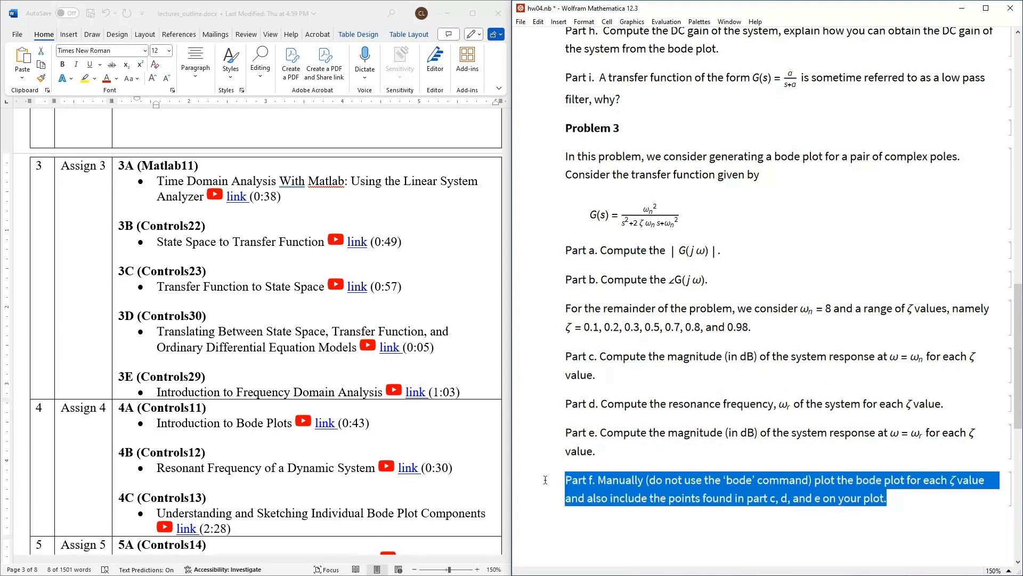
{"action": "mouse_move", "coordinate": [737, 488]}
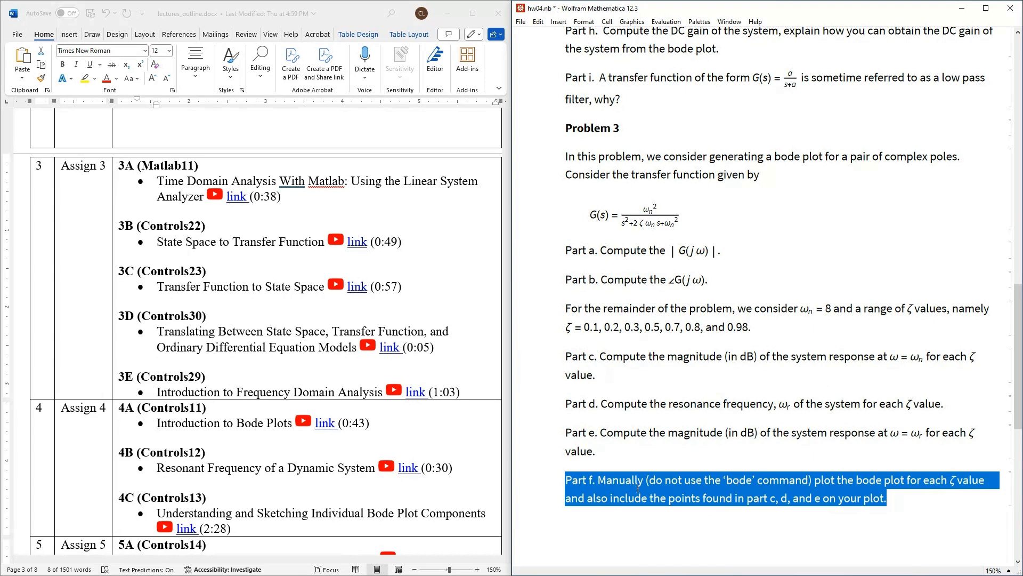
{"action": "left_click", "coordinate": [684, 498]}
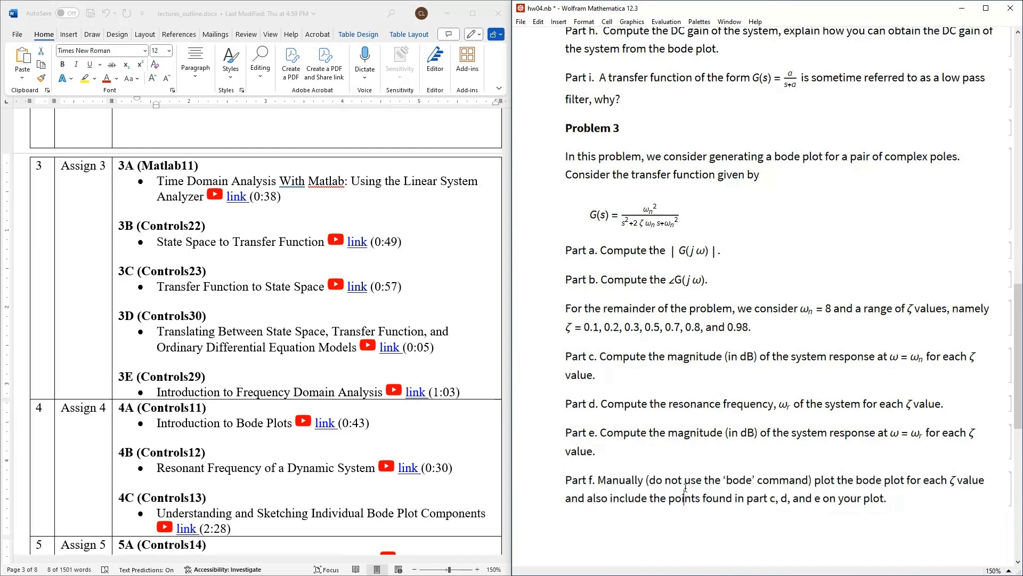
{"action": "mouse_move", "coordinate": [893, 494]}
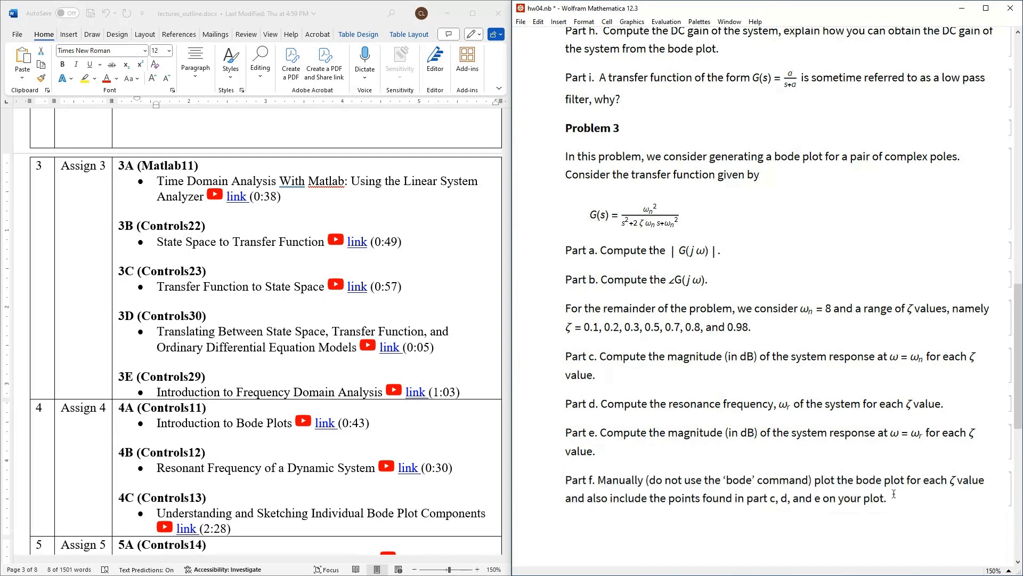
{"action": "left_click_drag", "start_coordinate": [750, 496], "coordinate": [888, 497]}
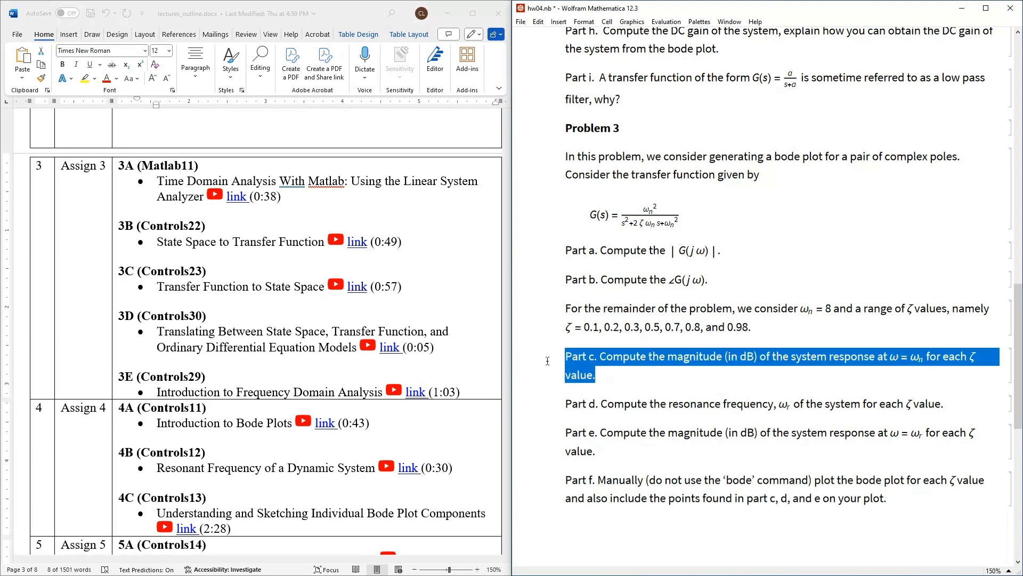
{"action": "mouse_move", "coordinate": [920, 334]}
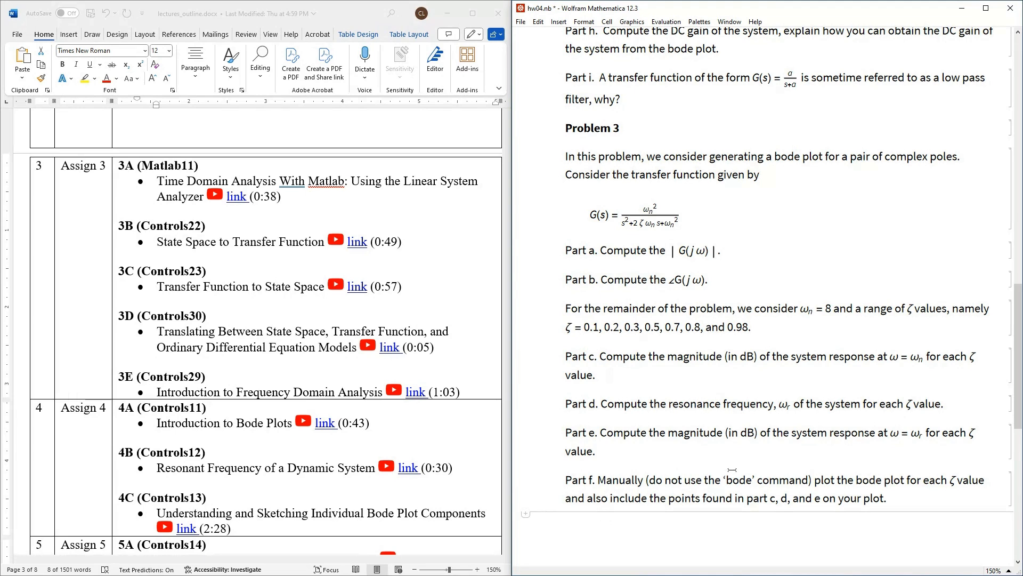
{"action": "double_click", "coordinate": [736, 479]}
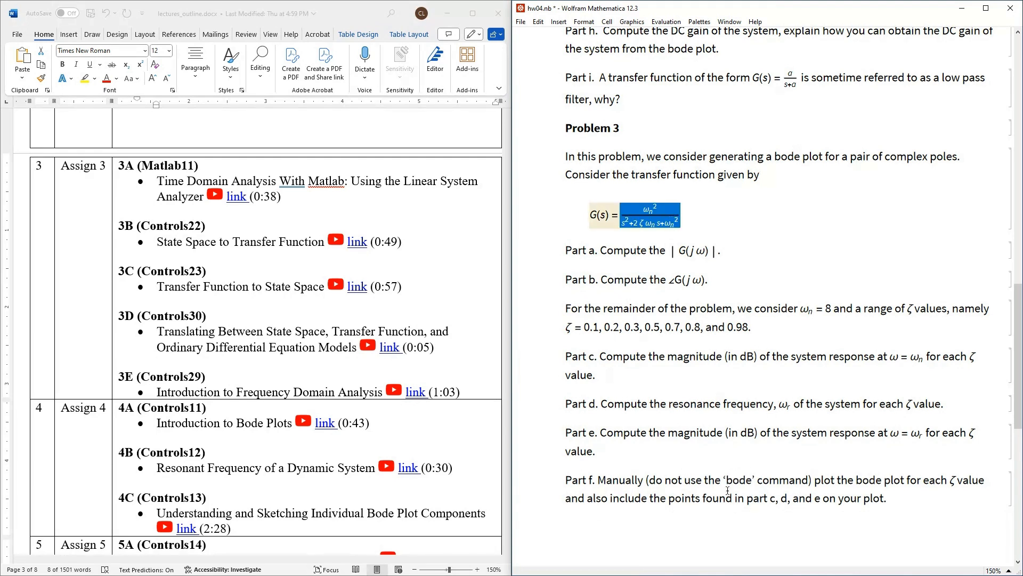
{"action": "double_click", "coordinate": [737, 480]}
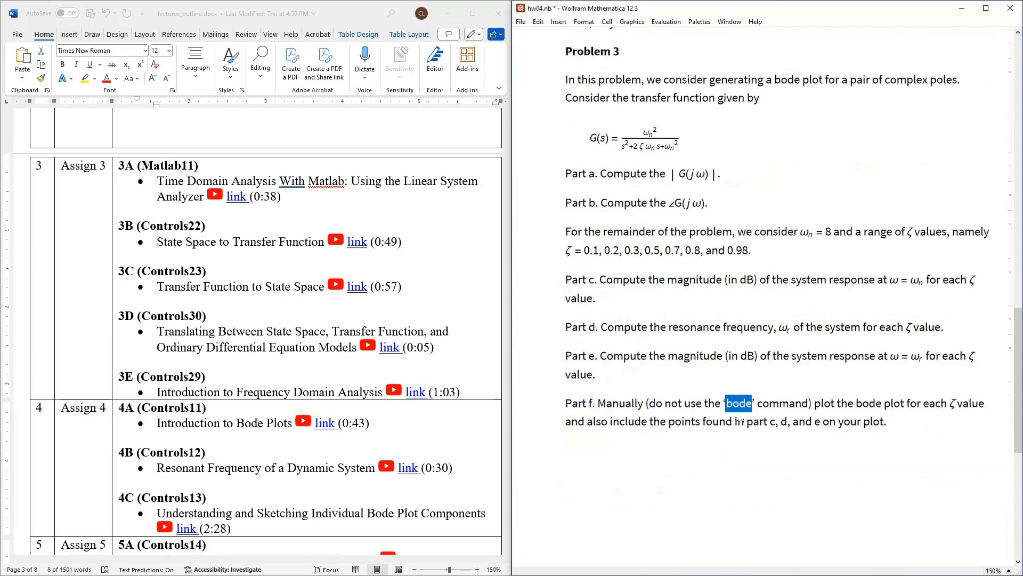
{"action": "scroll", "scroll_direction": "down", "scroll_amount": 3}
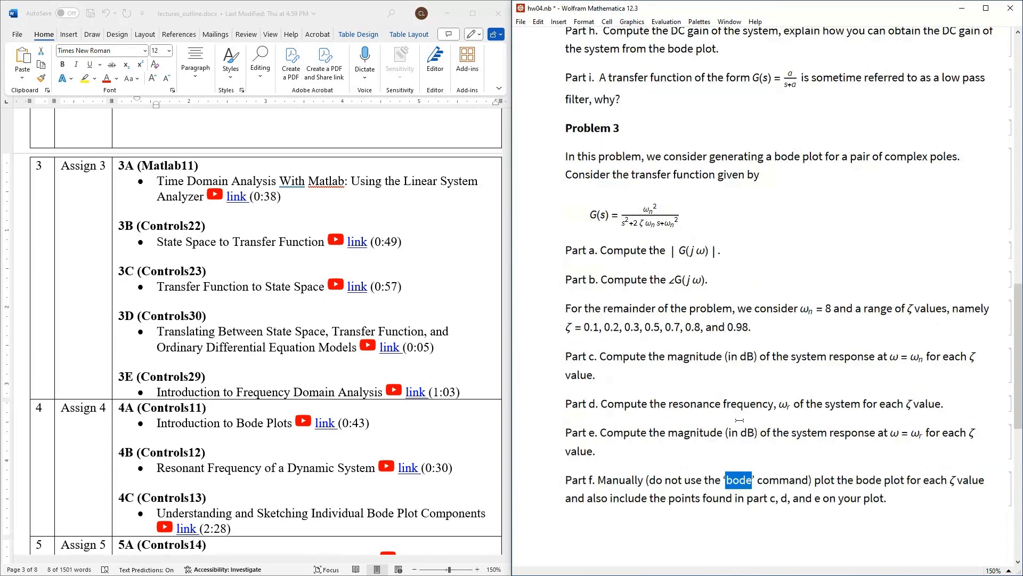
{"action": "mouse_move", "coordinate": [696, 526]}
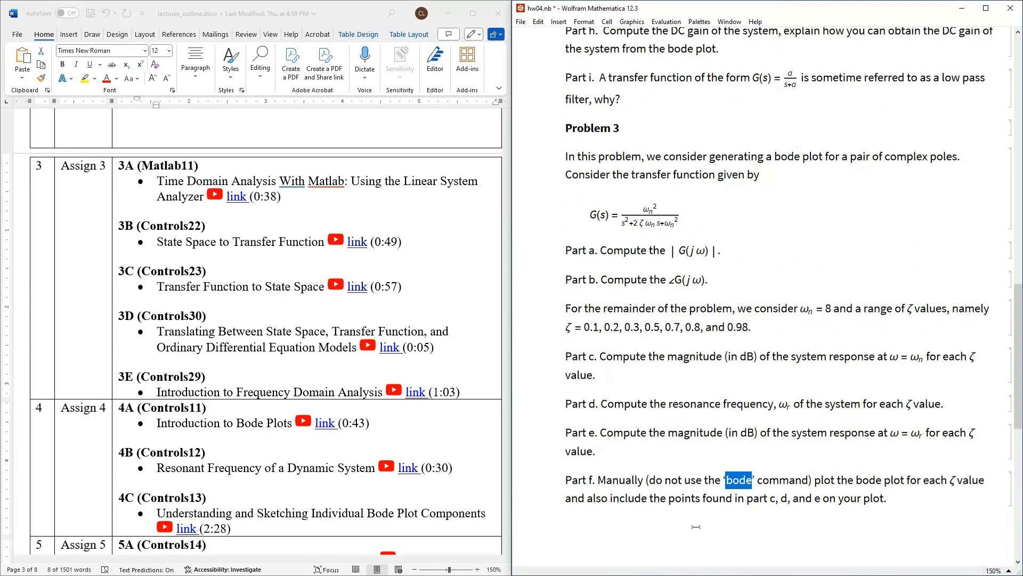